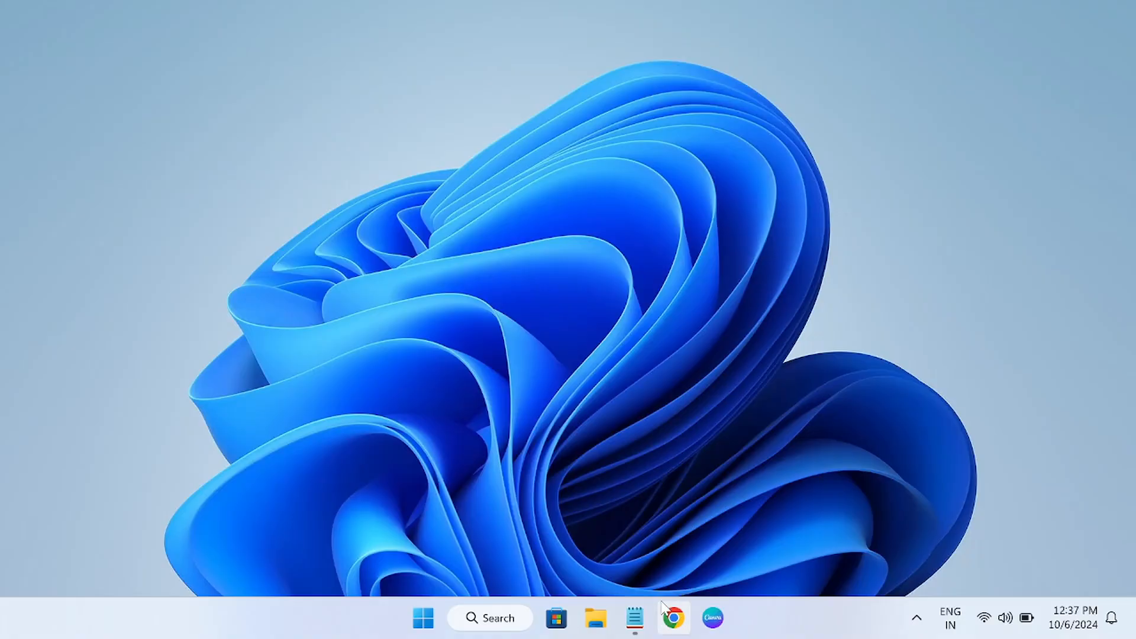
mouse_move(508, 532)
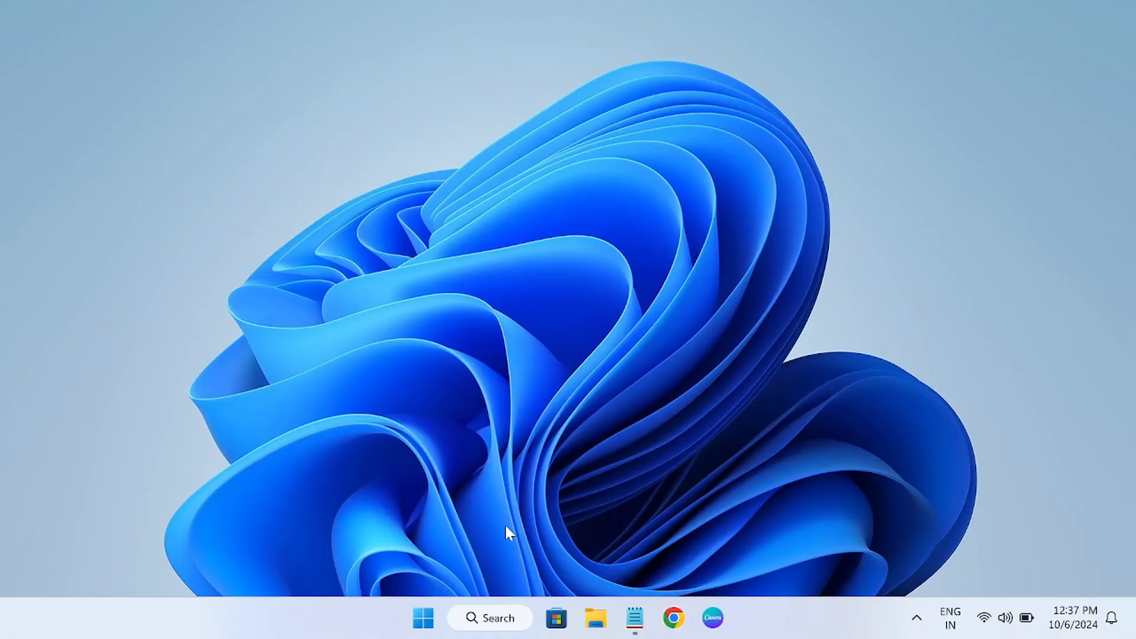
mouse_move(542, 412)
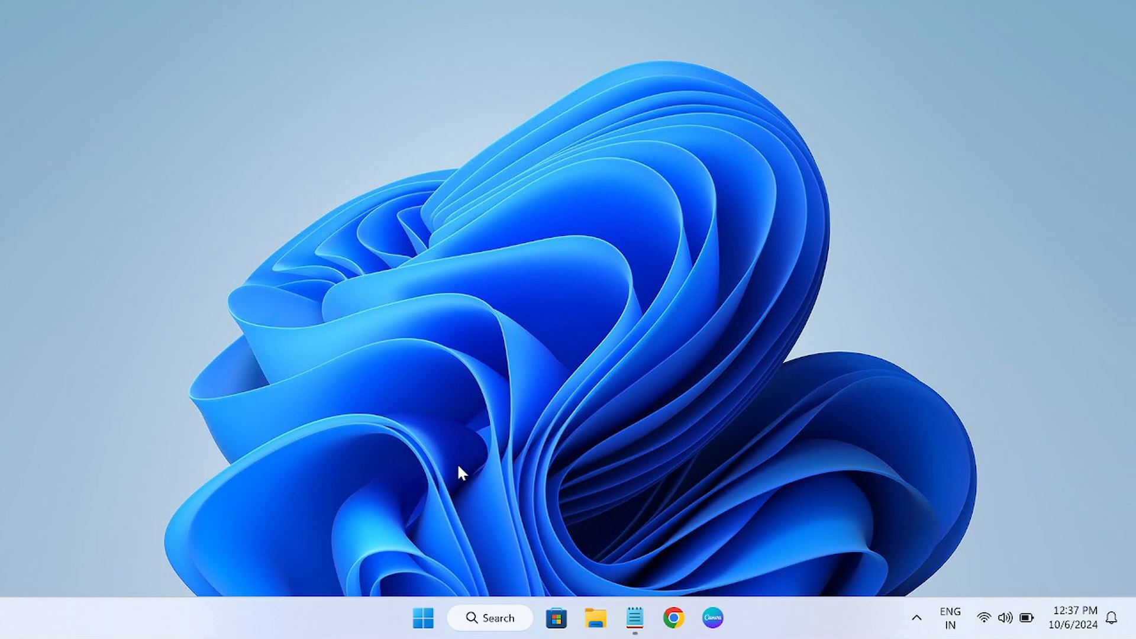
mouse_move(458, 482)
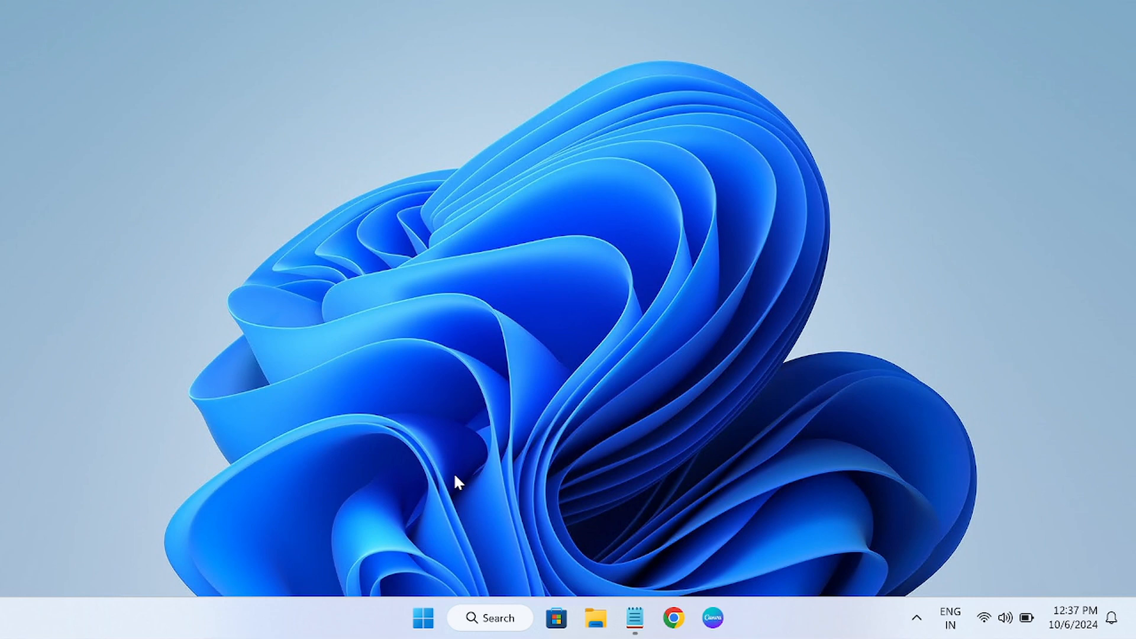
mouse_move(466, 510)
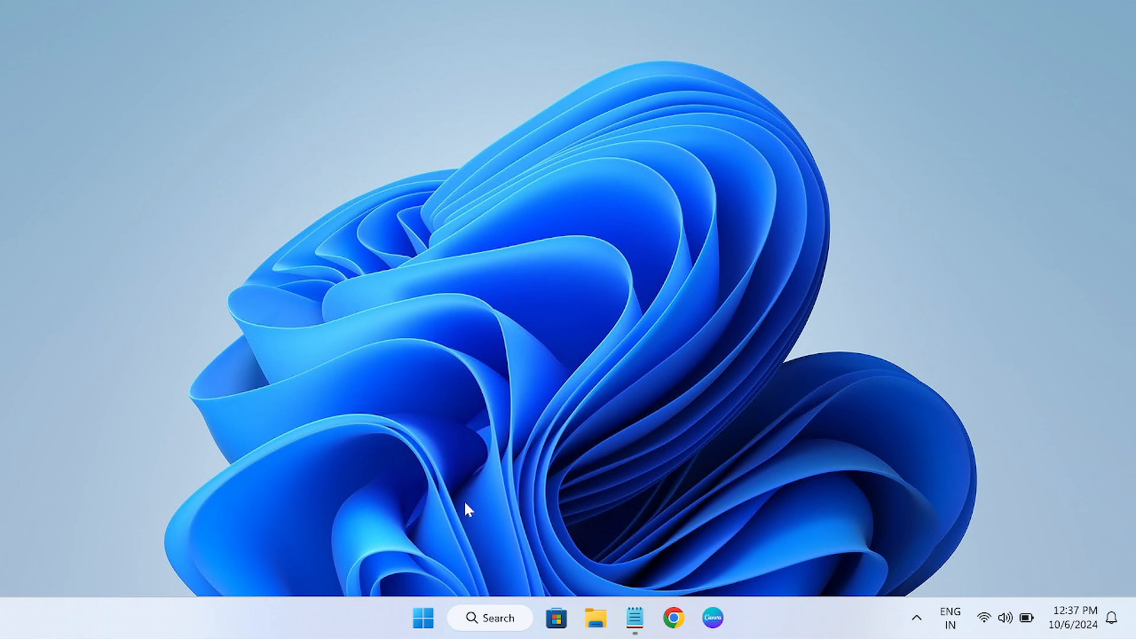
mouse_move(497, 617)
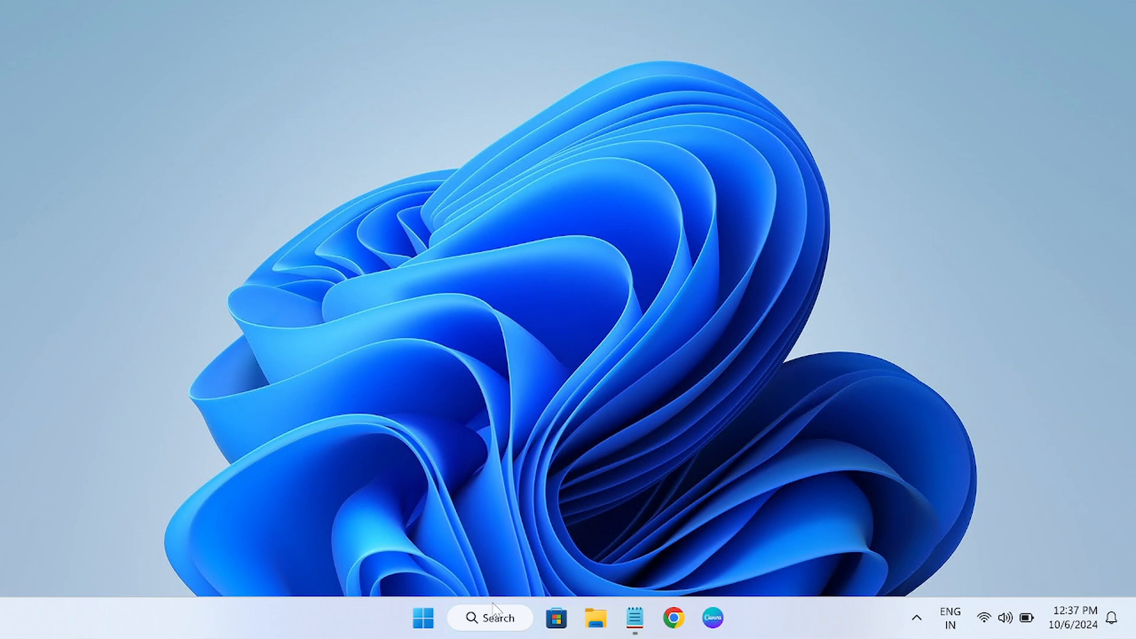
mouse_move(493, 587)
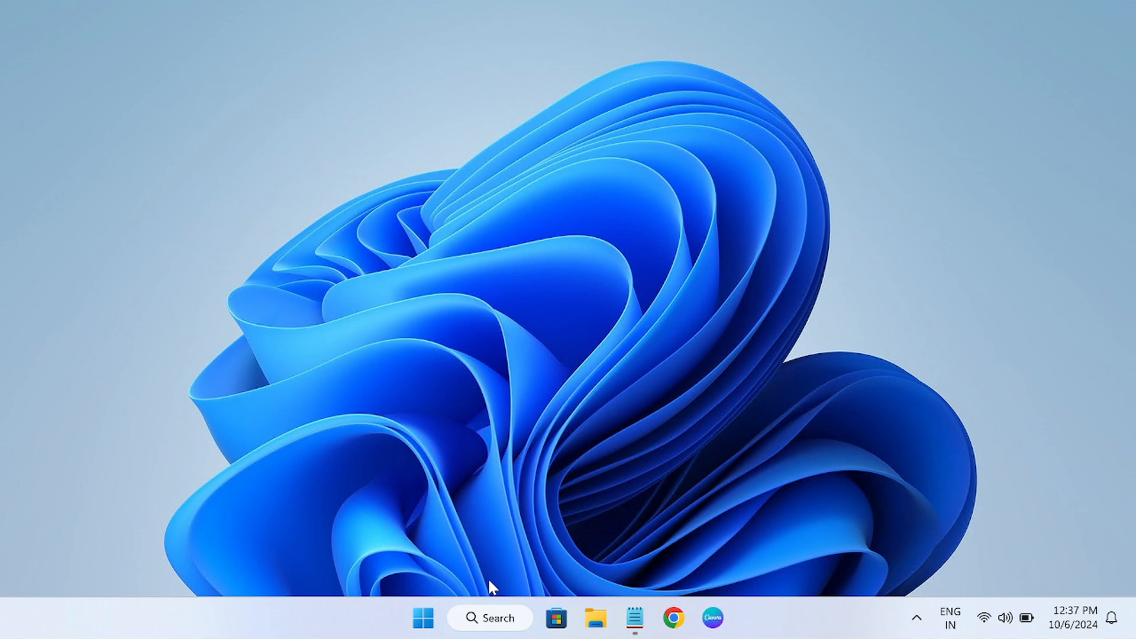
mouse_move(508, 618)
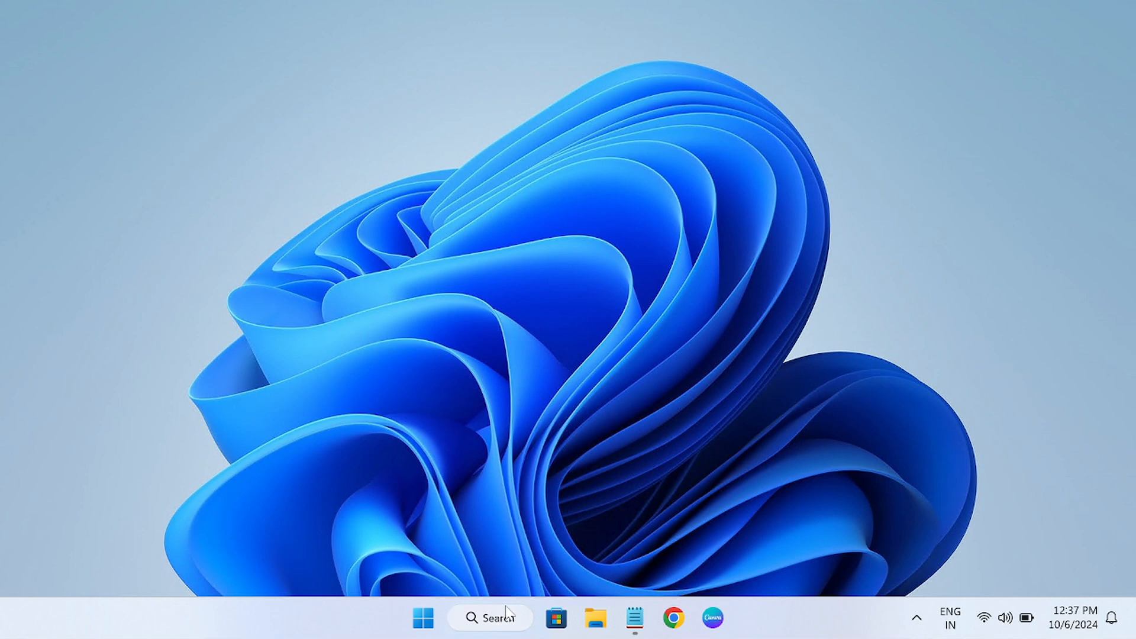
Bring up the Notepad repair notes and select the wsreset.exe command on the first line.
click(636, 618)
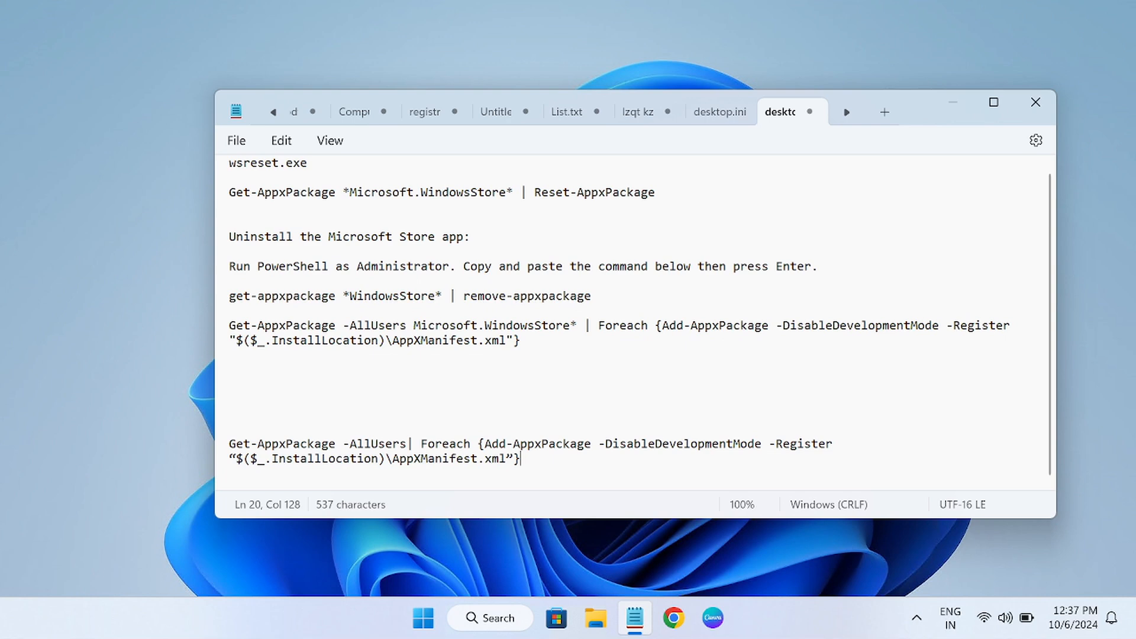
double_click(267, 162)
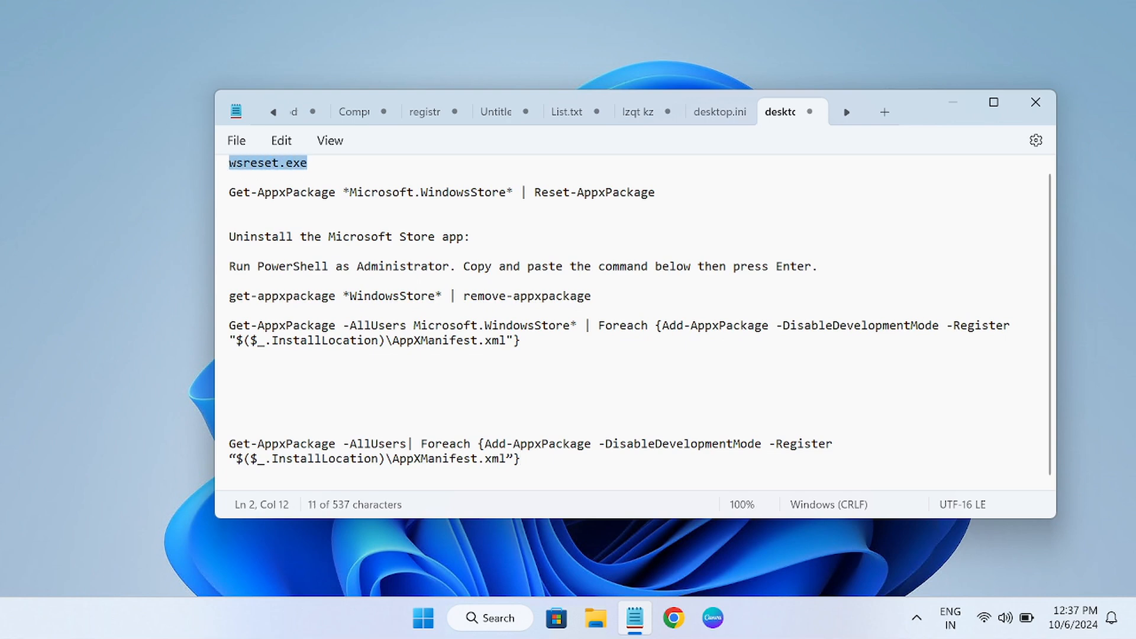
mouse_move(474, 556)
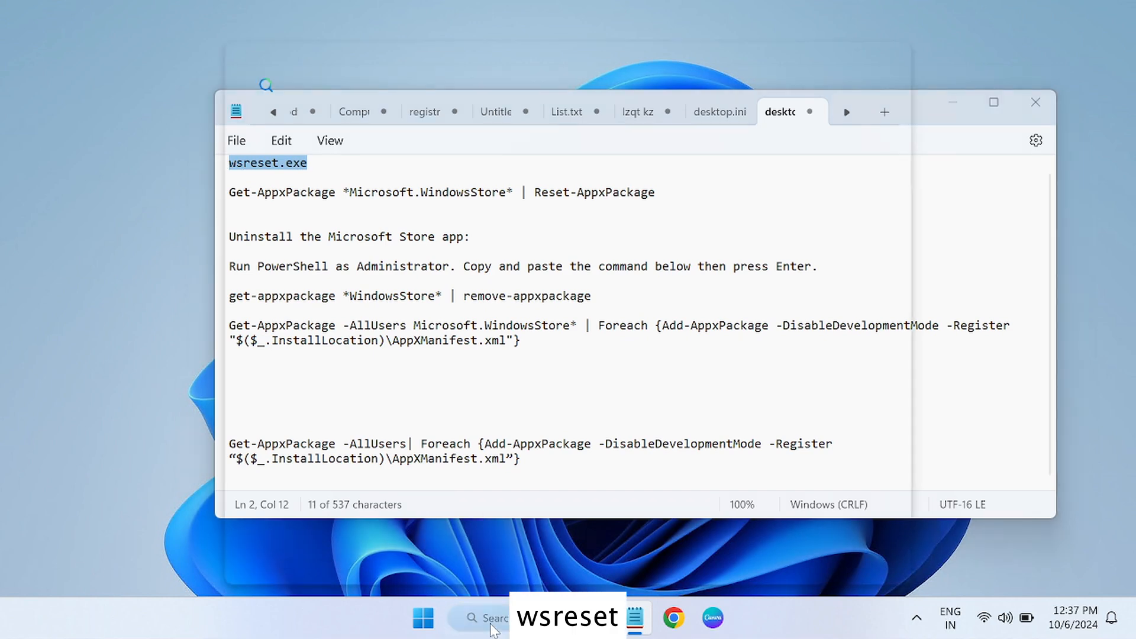
Search for wsreset.exe and run it to reset the Microsoft Store cache.
click(485, 618)
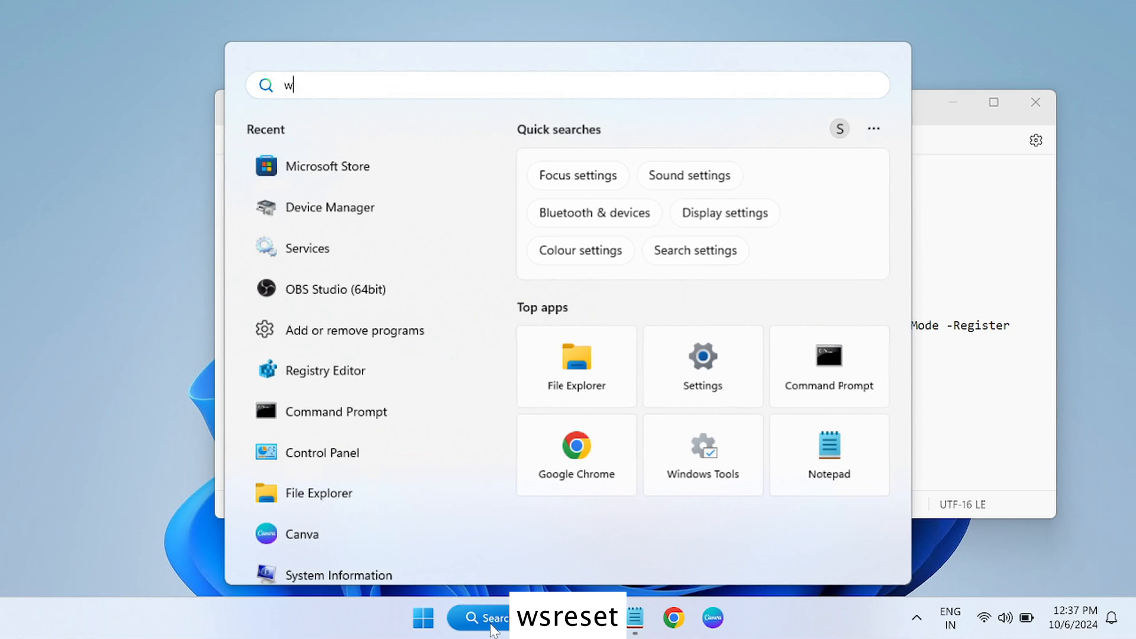
text(srese)
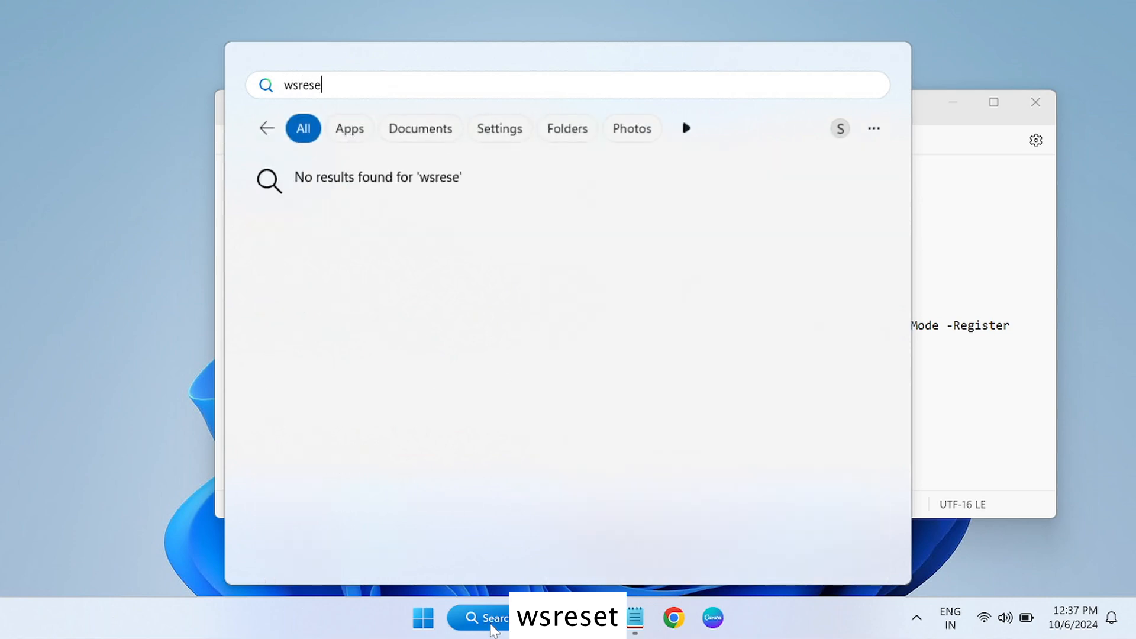
text(t)
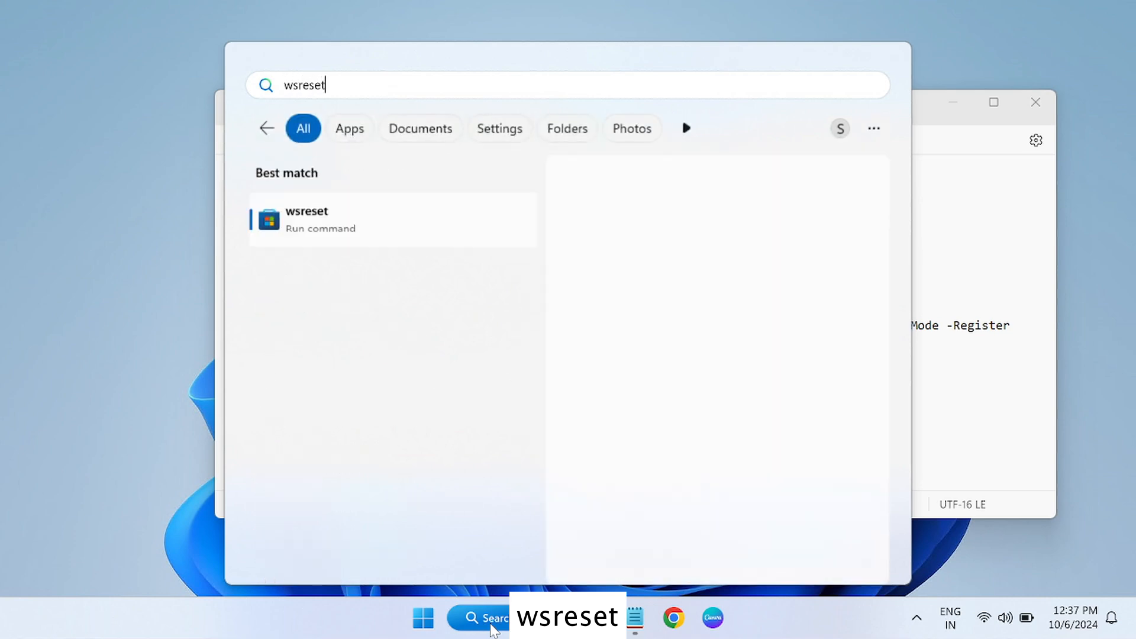
text(.exe)
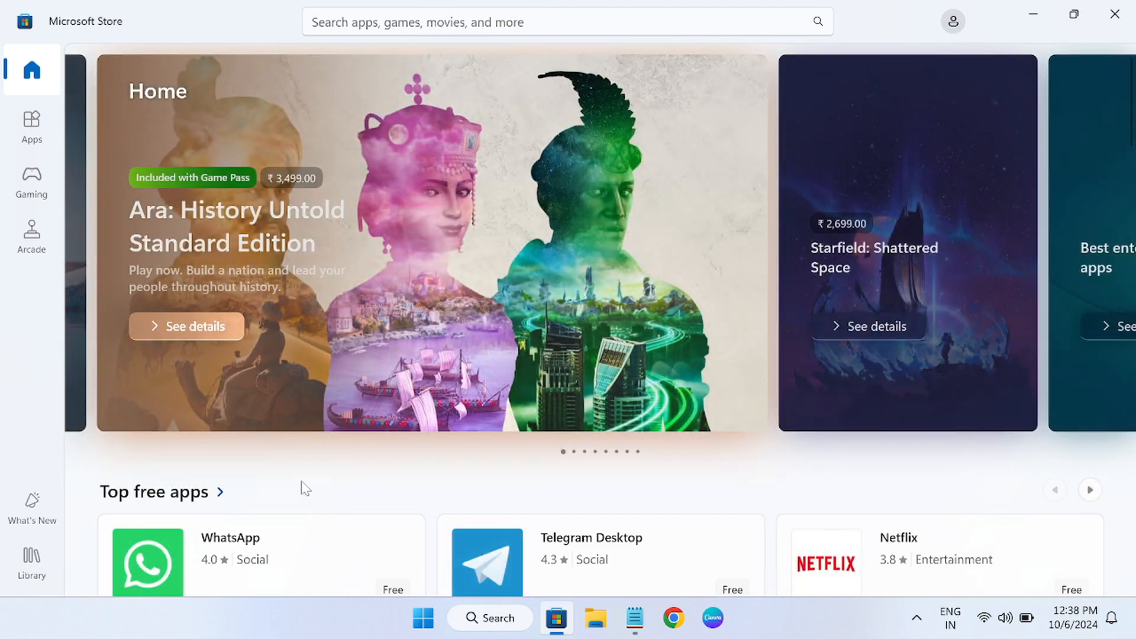
mouse_move(279, 477)
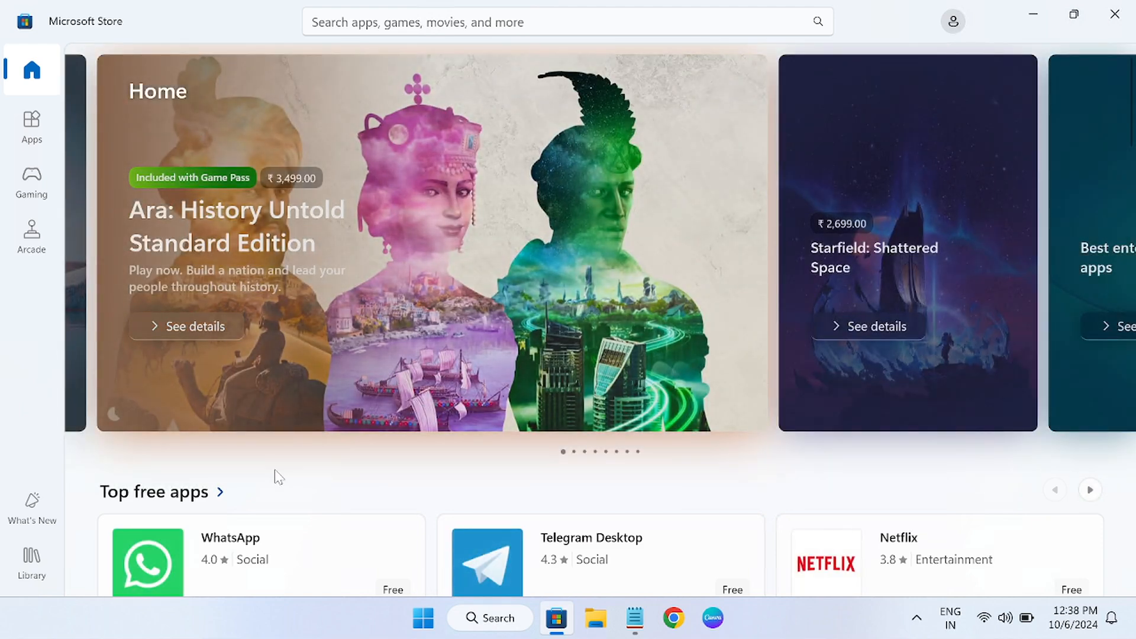
mouse_move(361, 467)
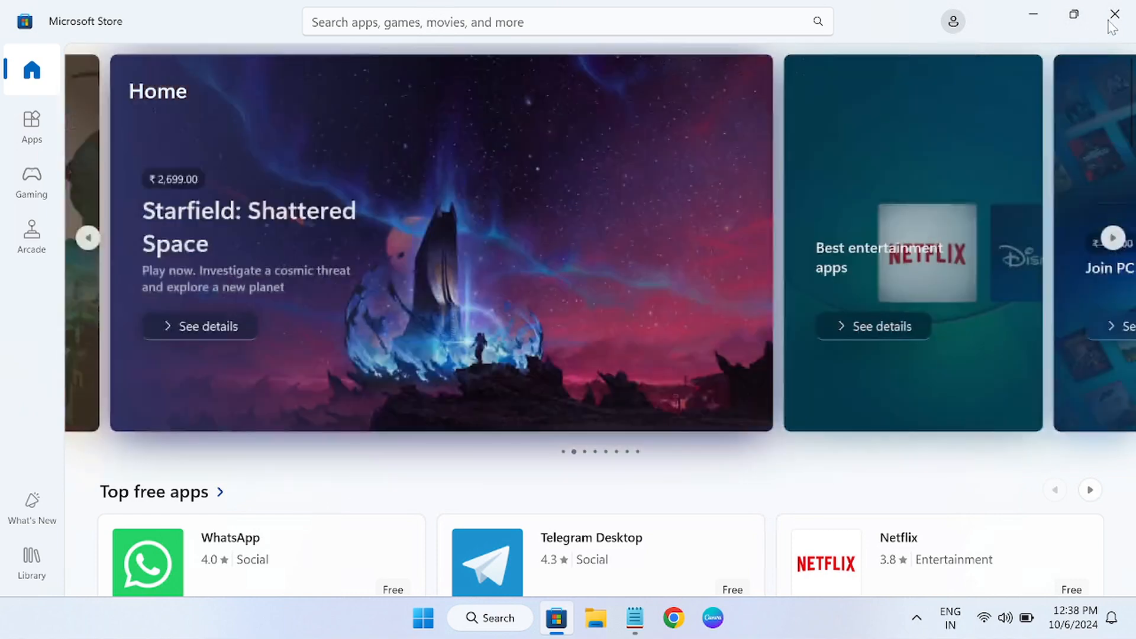
Close the Microsoft Store window that reopened after the cache reset.
click(1114, 14)
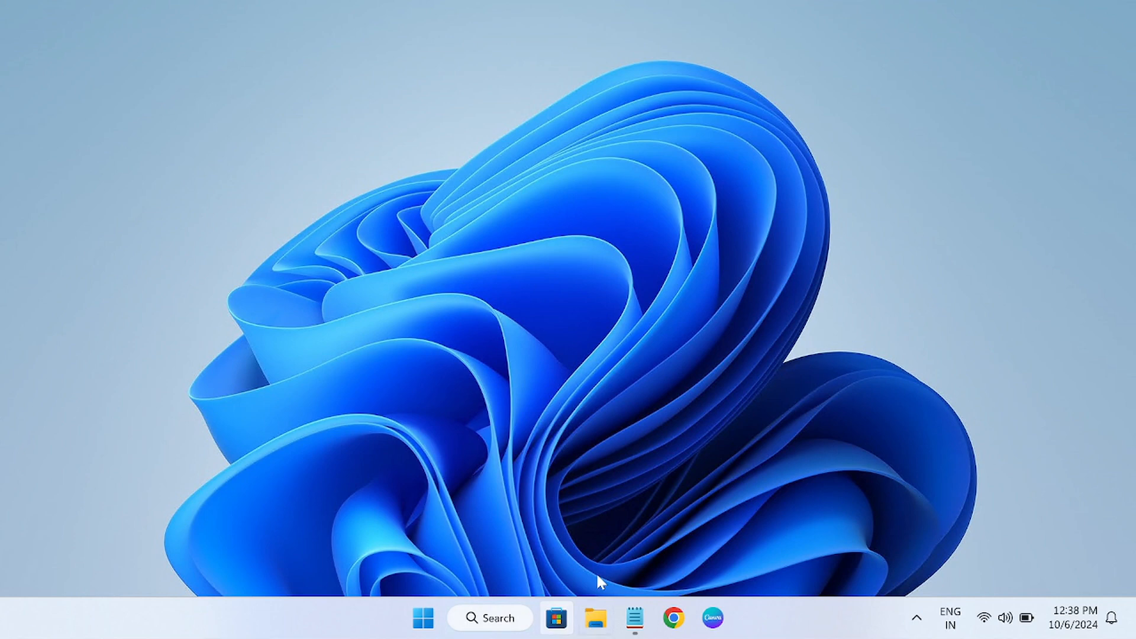
Search Windows for 'services' to find the Services console.
click(490, 618)
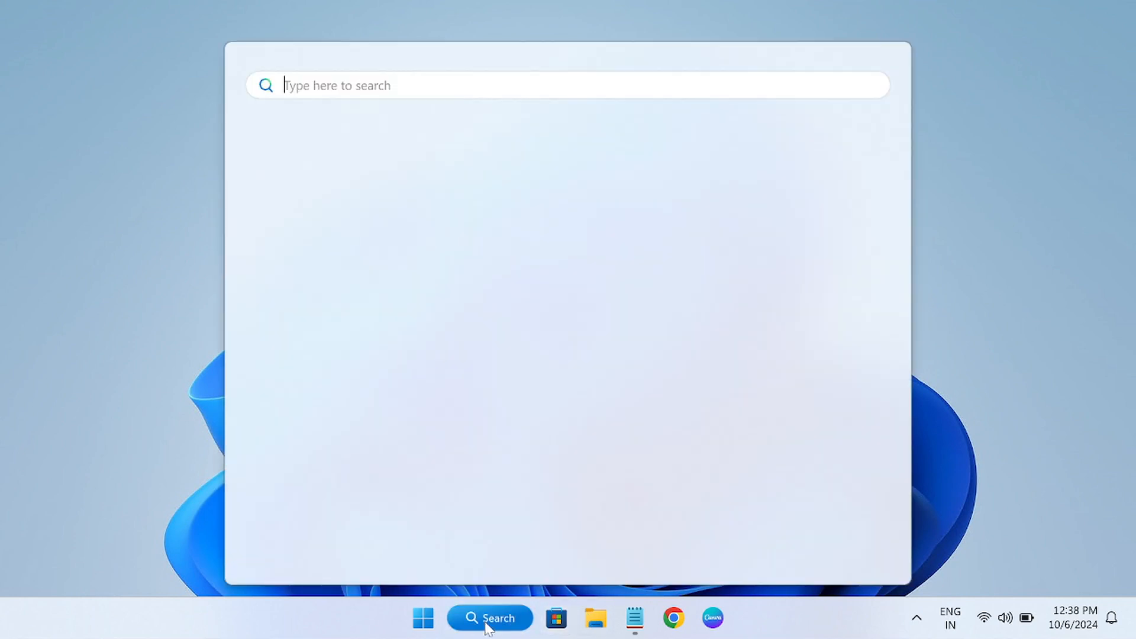
text(services)
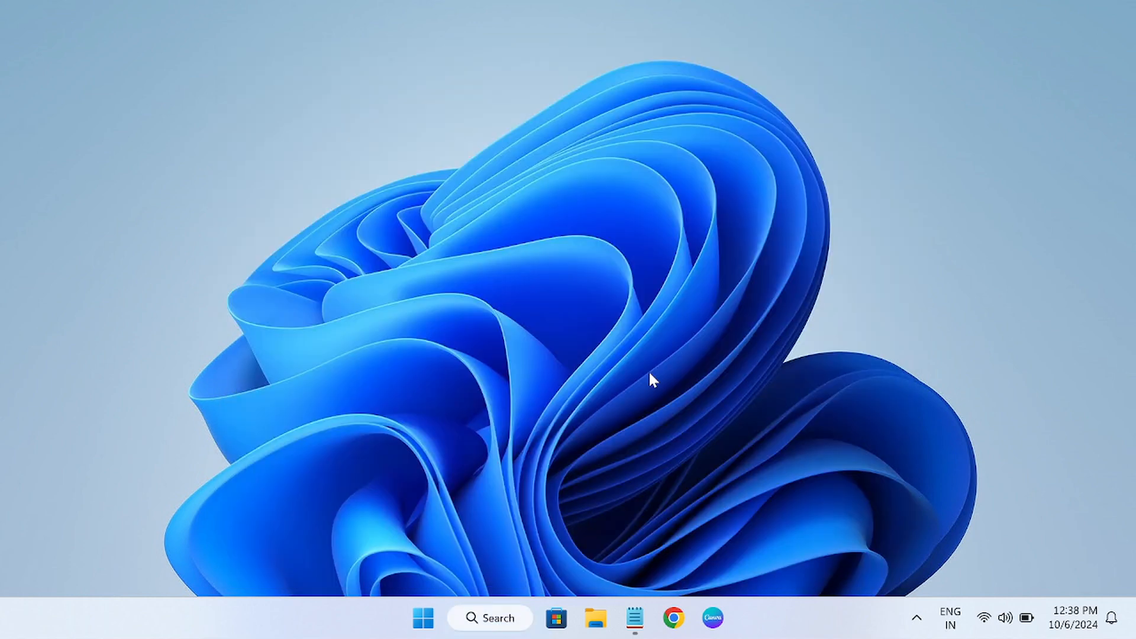
mouse_move(634, 390)
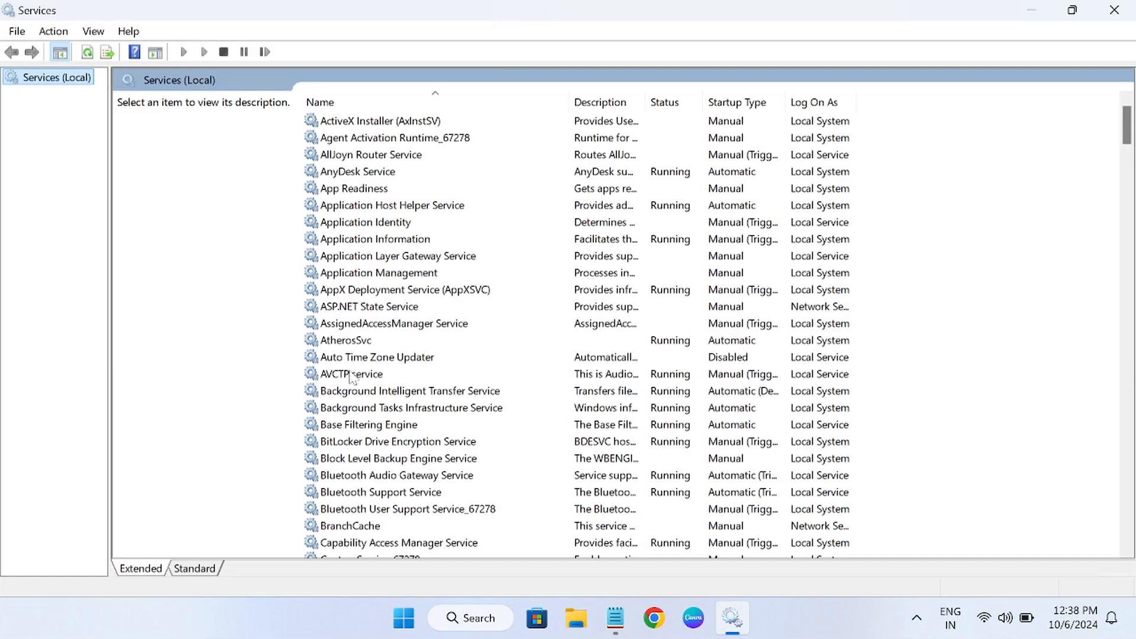
Browse the Services list and select the disabled Windows License Manager Service.
click(351, 374)
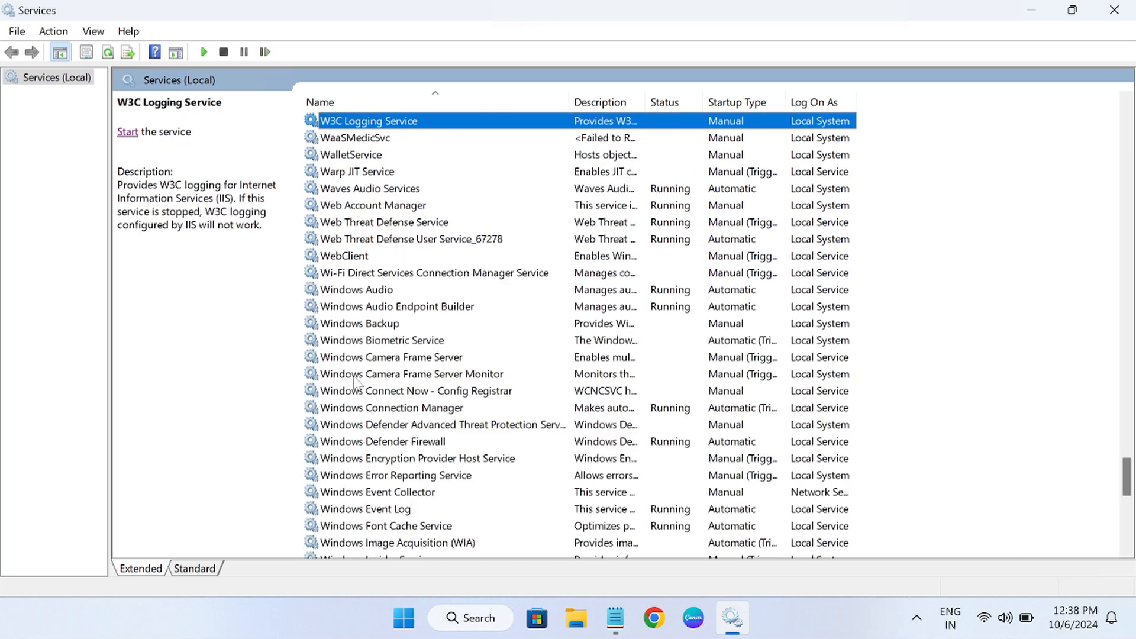
click(372, 205)
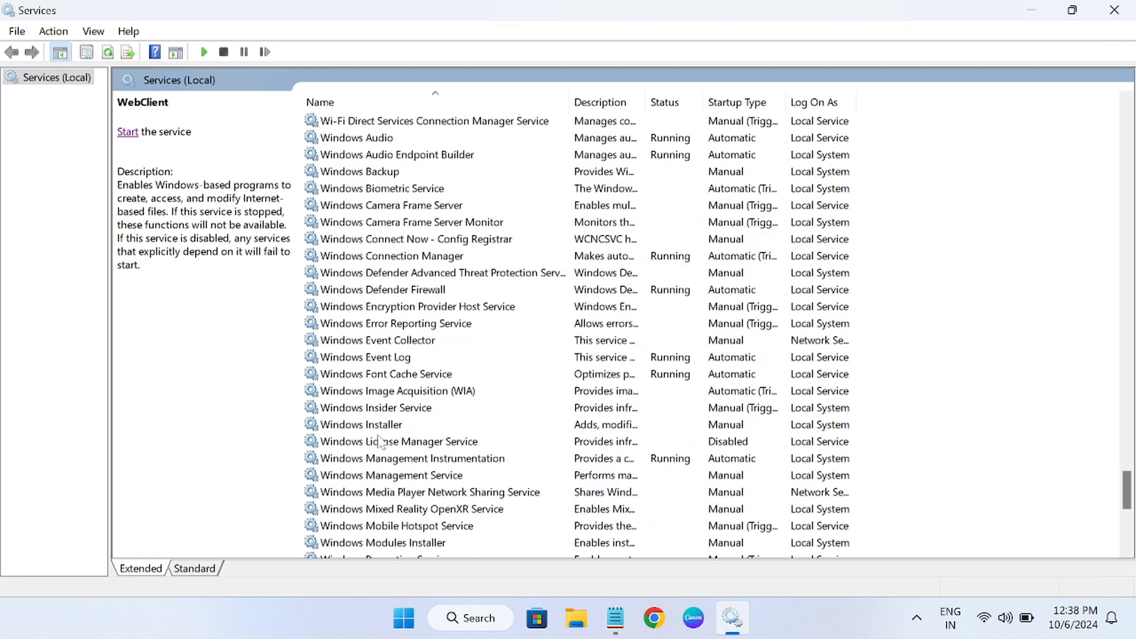
click(399, 441)
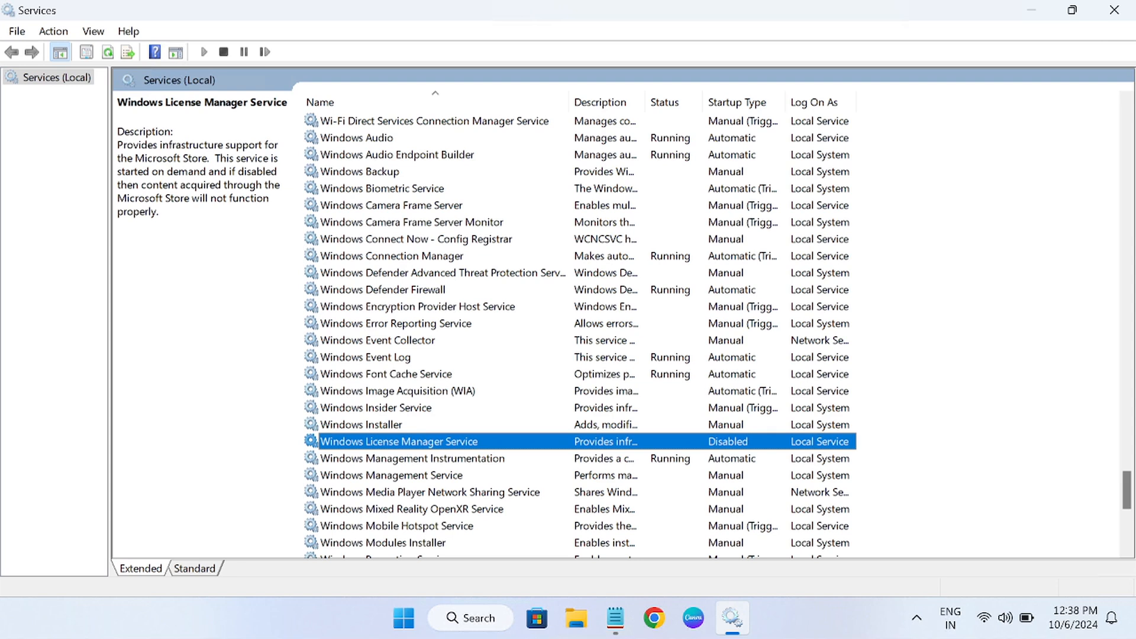
mouse_move(481, 432)
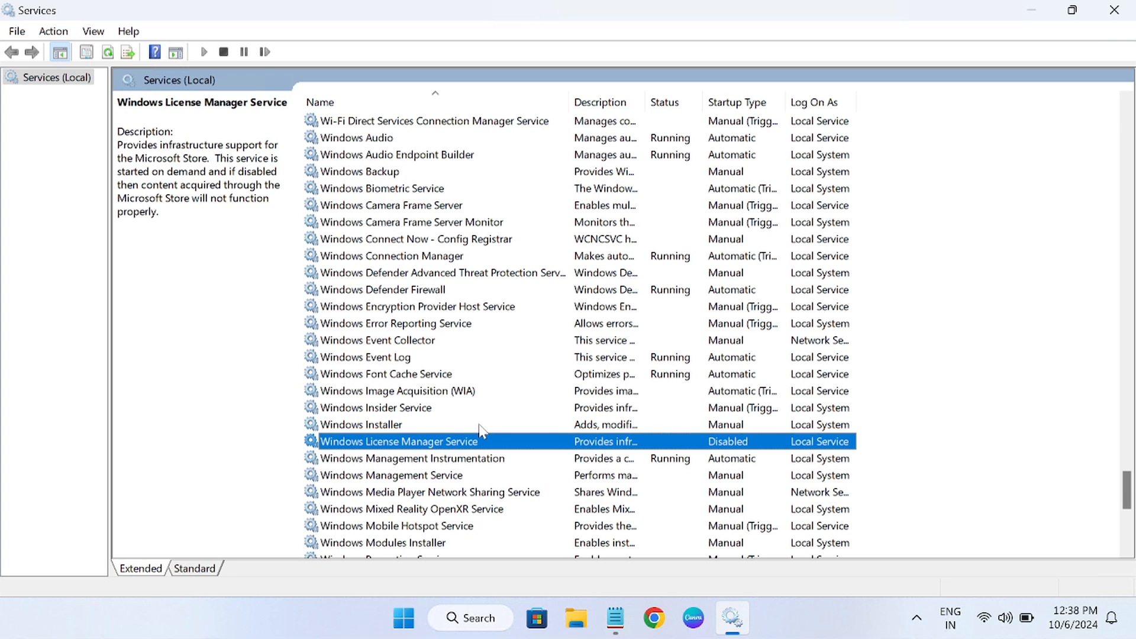
Set Windows License Manager Service startup type to Automatic and start the service.
double_click(398, 442)
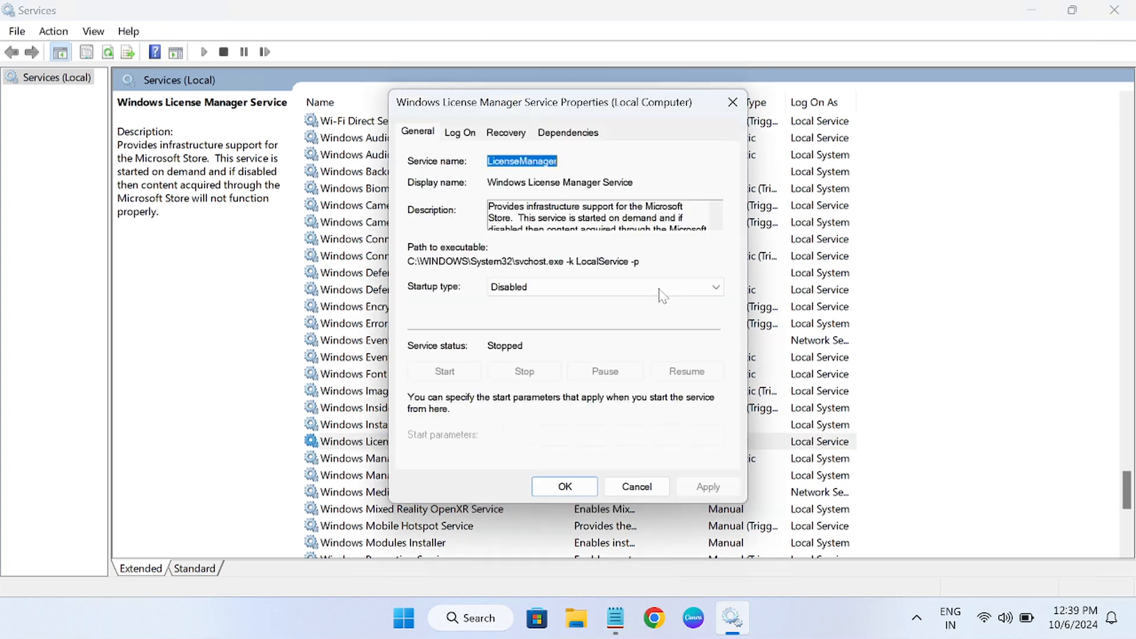
click(714, 287)
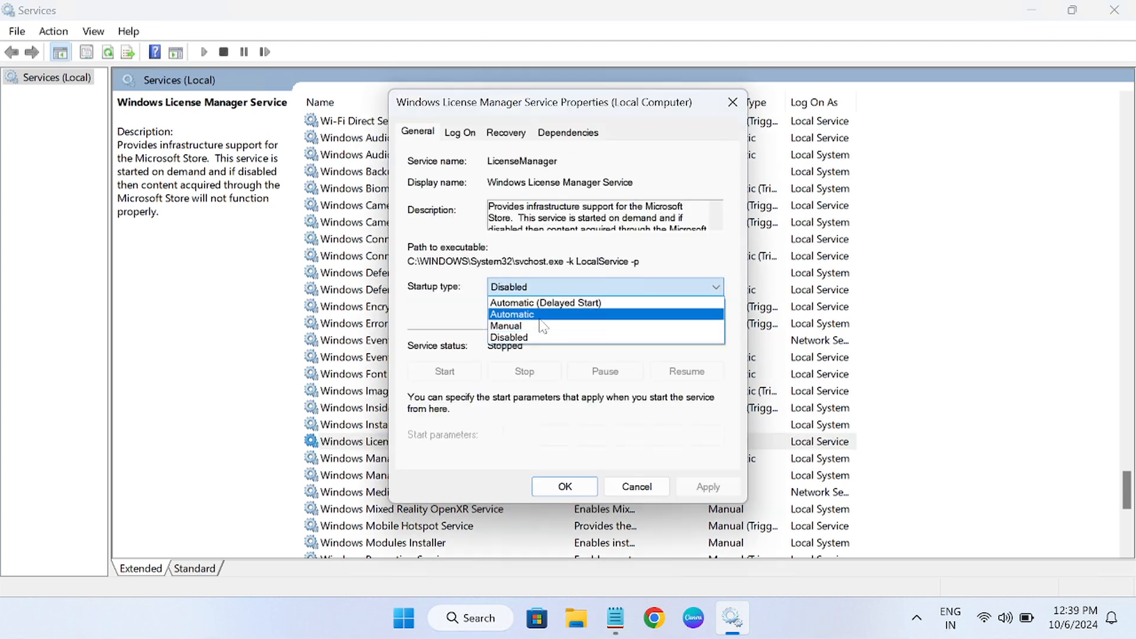
click(511, 314)
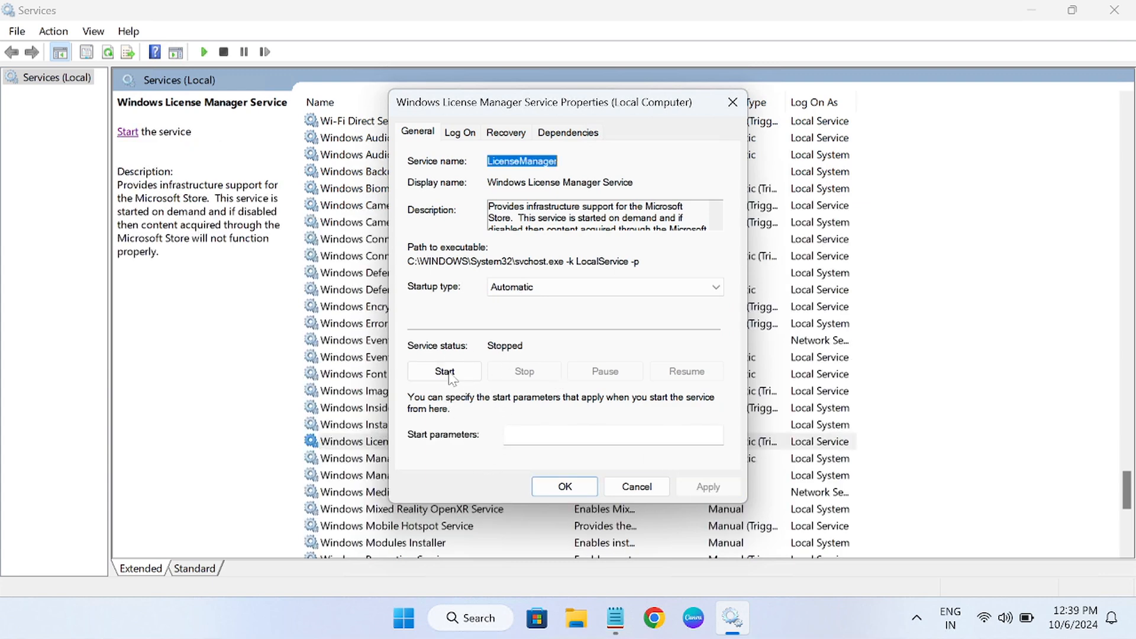
click(445, 371)
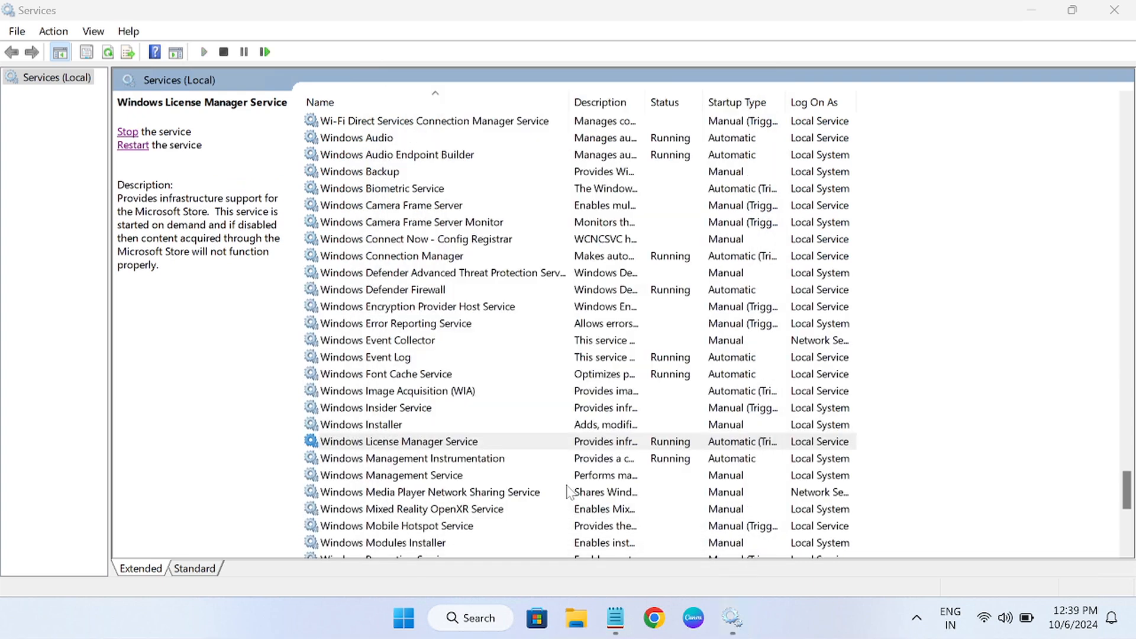
Close the Services console, then briefly search for 'sto' and dismiss Search.
click(398, 442)
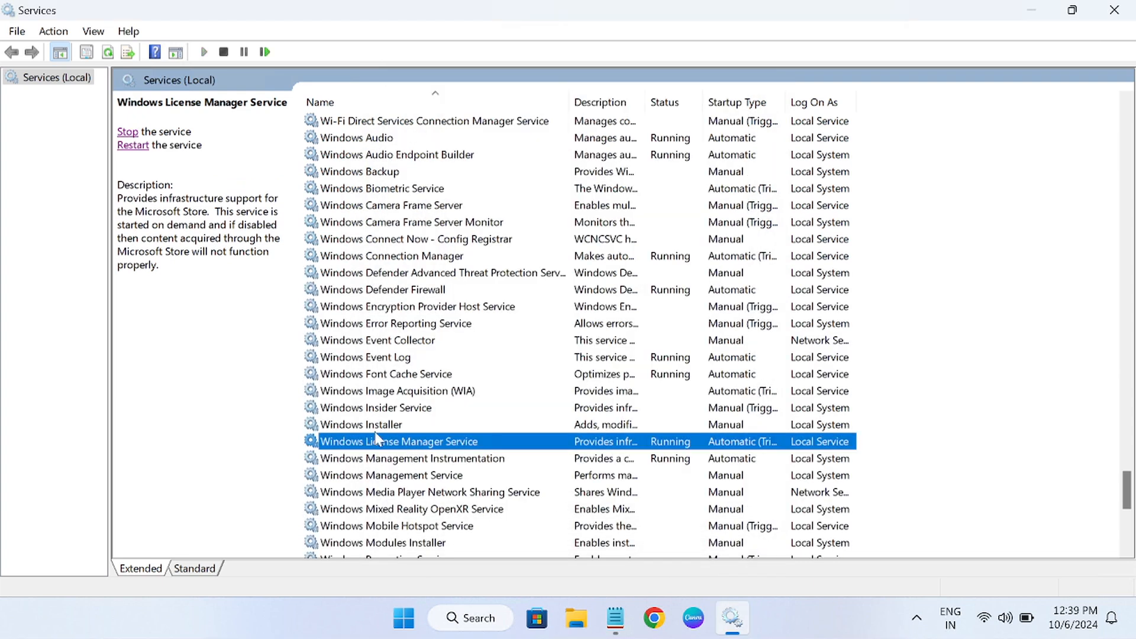
click(127, 131)
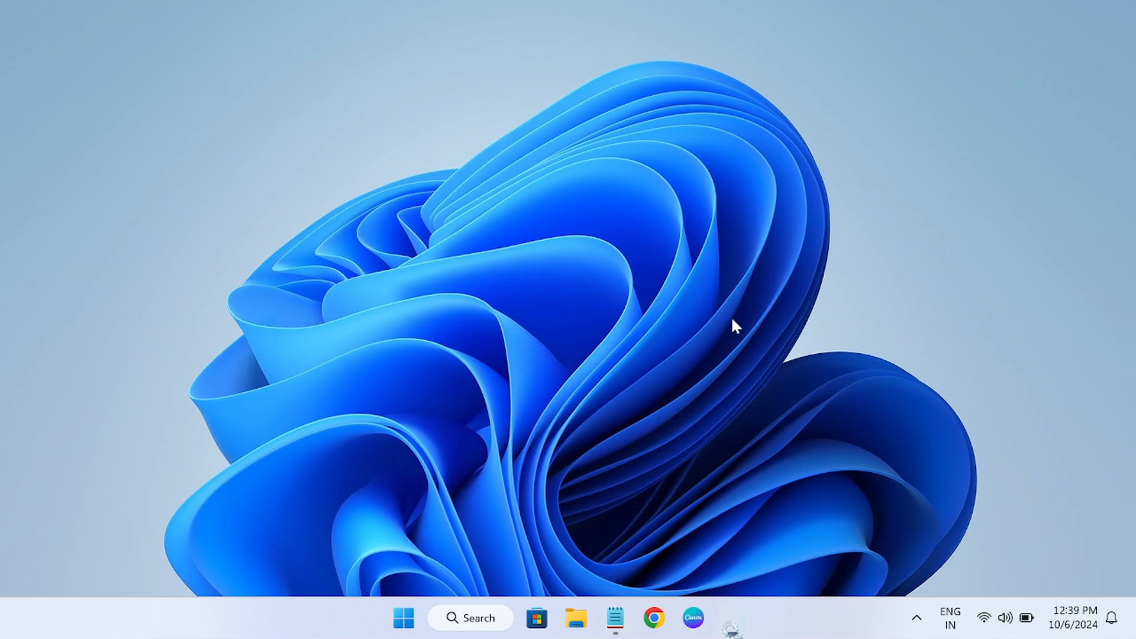
click(471, 618)
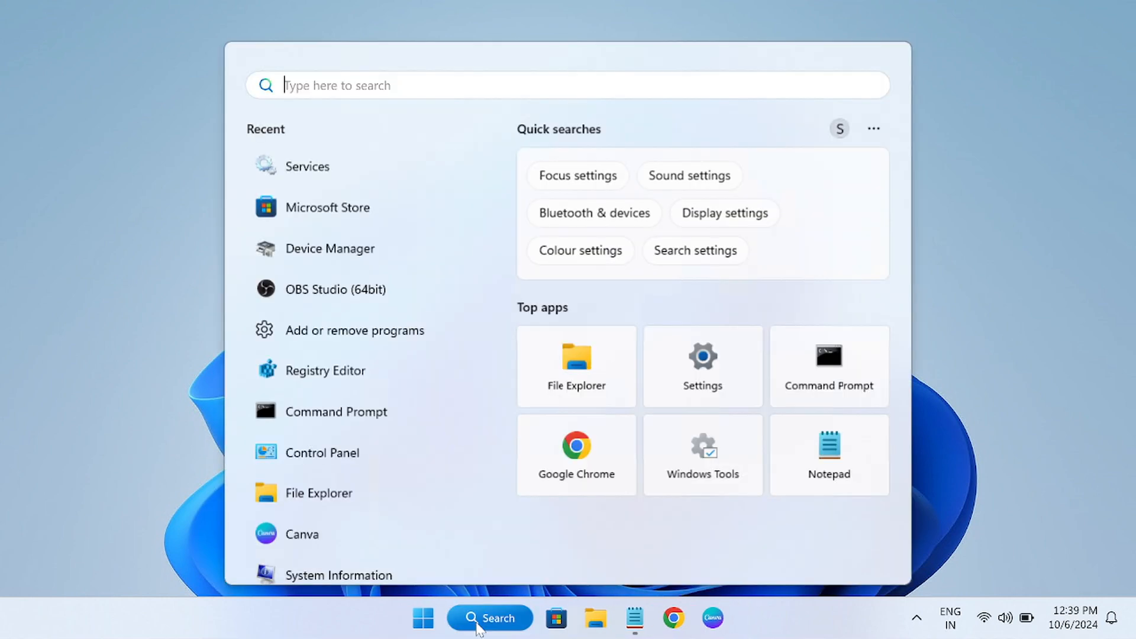
text(sto)
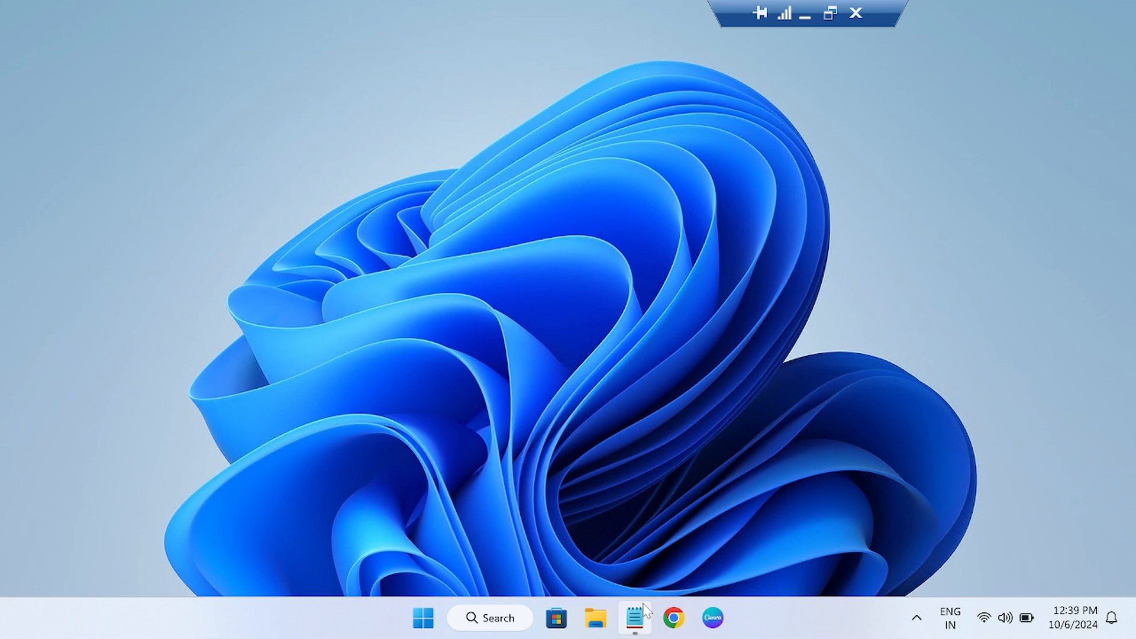
Copy the Get-AppxPackage | Reset-AppxPackage Store command from the Notepad notes.
click(633, 618)
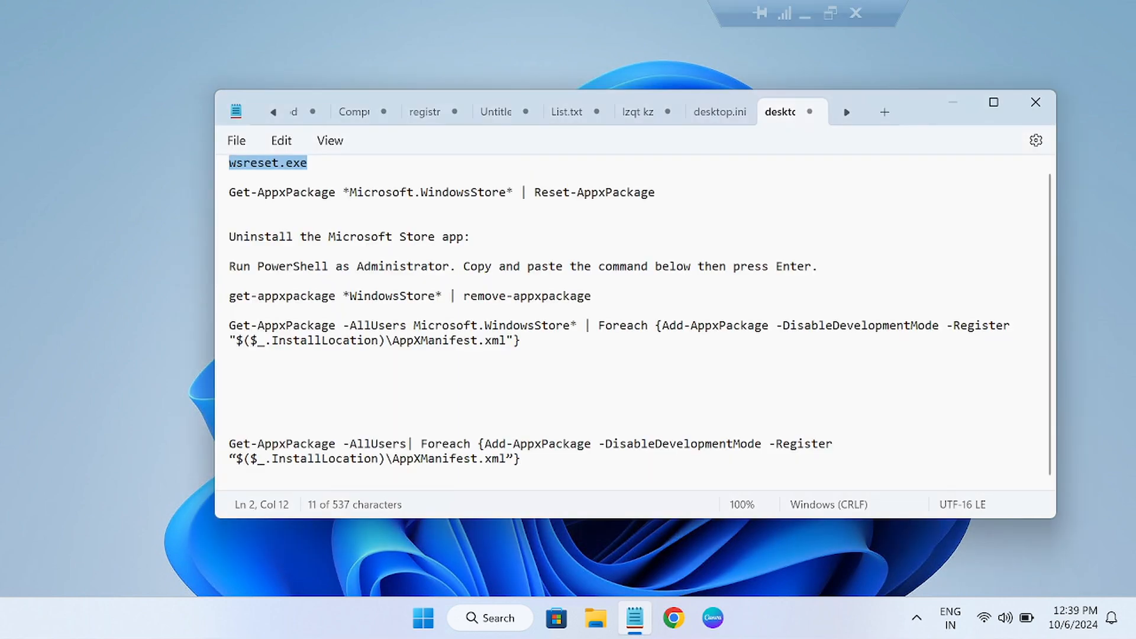
click(467, 236)
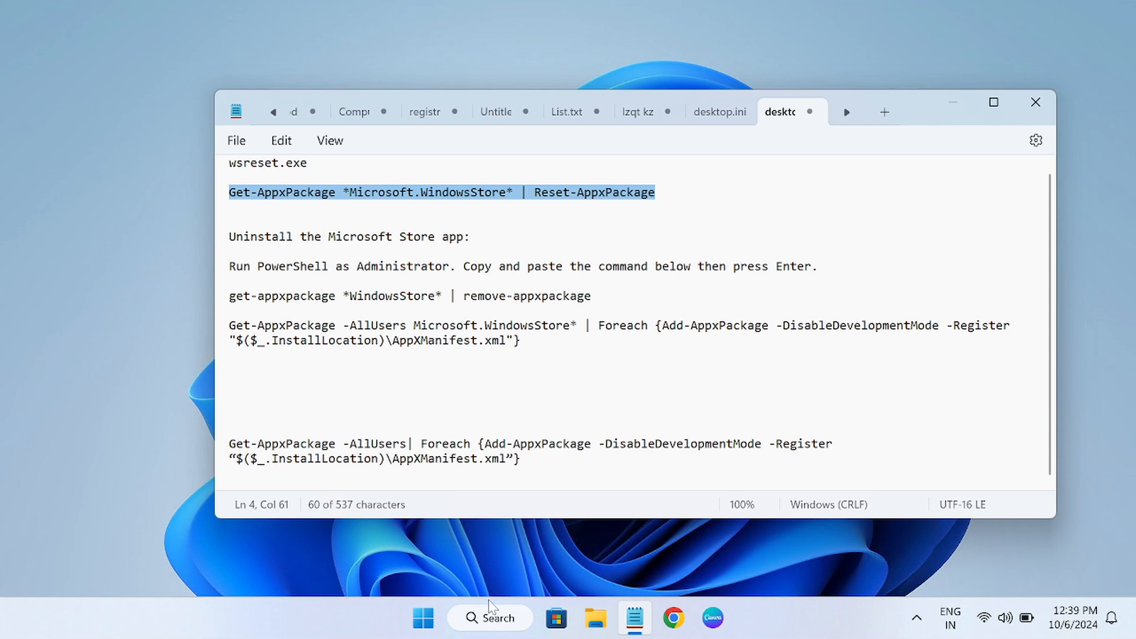
click(490, 618)
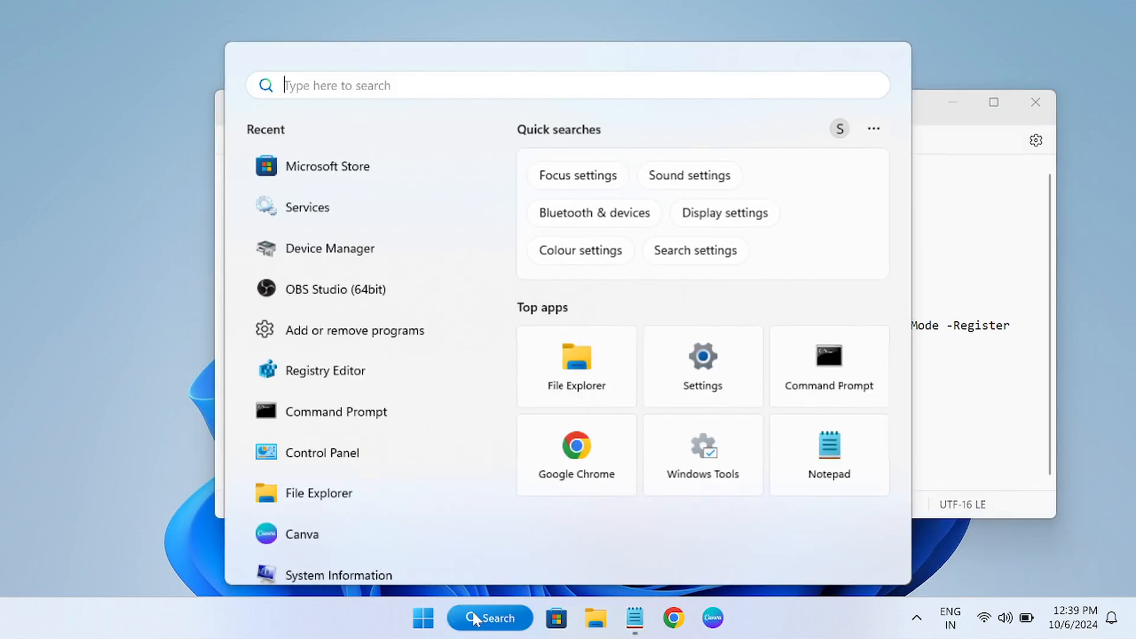
Run 'Get-AppxPackage *Microsoft.WindowsStore* | Reset-AppxPackage' in an administrator PowerShell.
text(power)
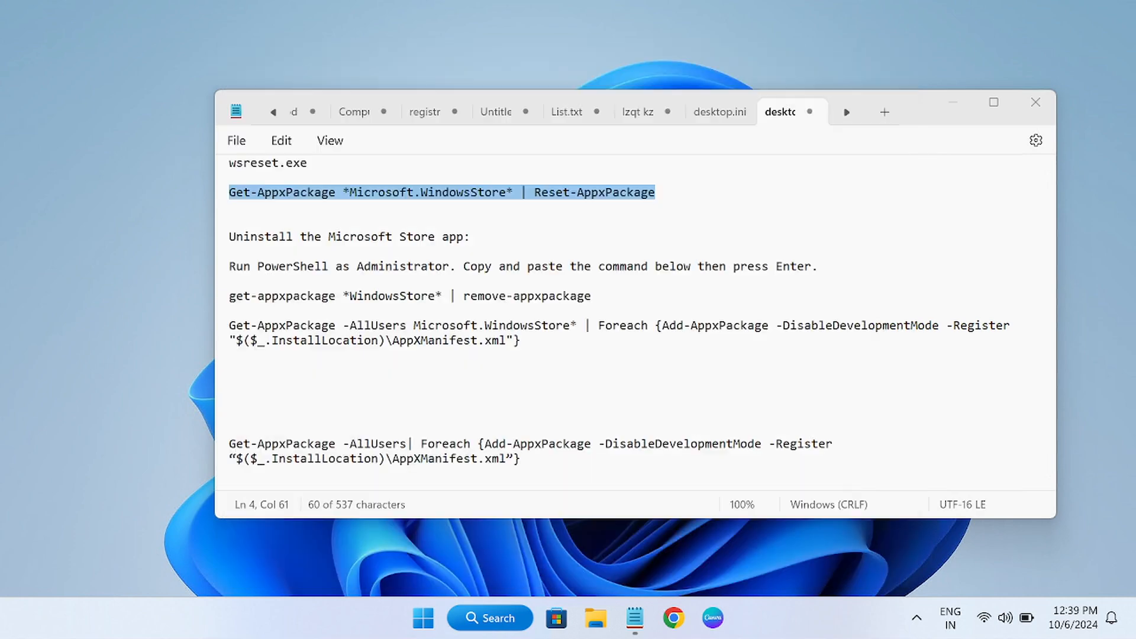
click(732, 618)
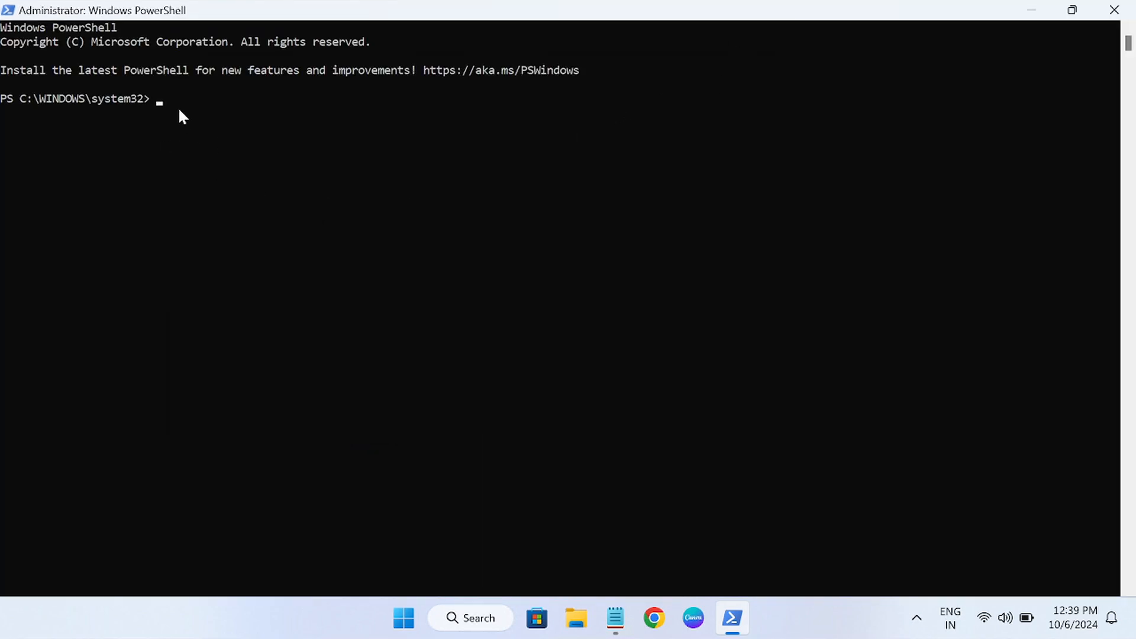
text(Get-AppxPackage *Microsoft.WindowsStore* | Reset-AppxPackage)
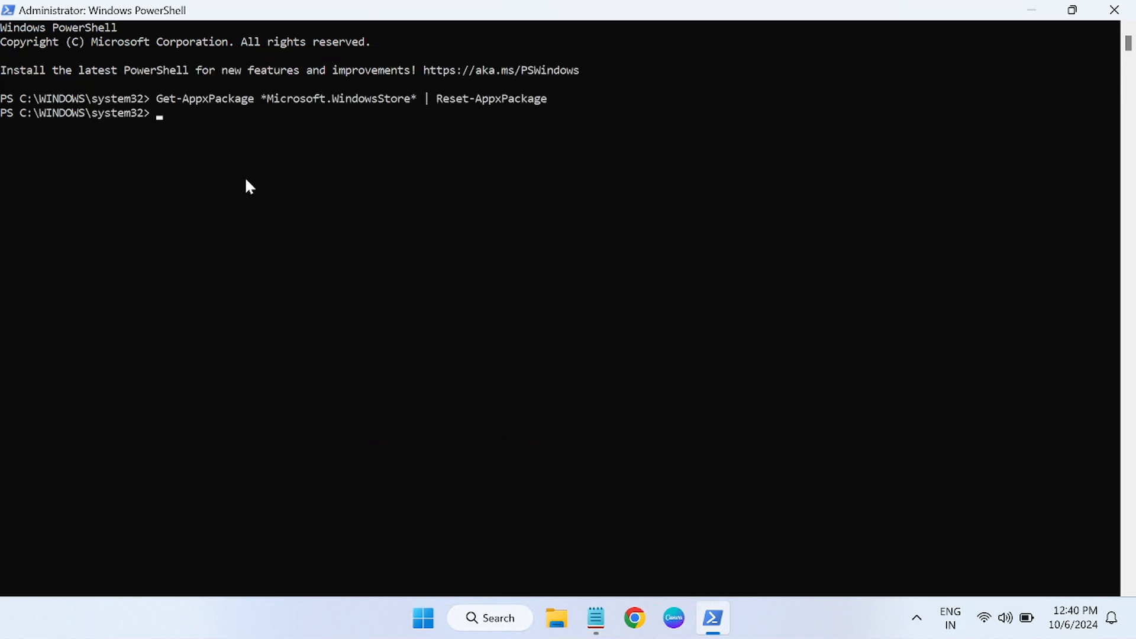
mouse_move(352, 100)
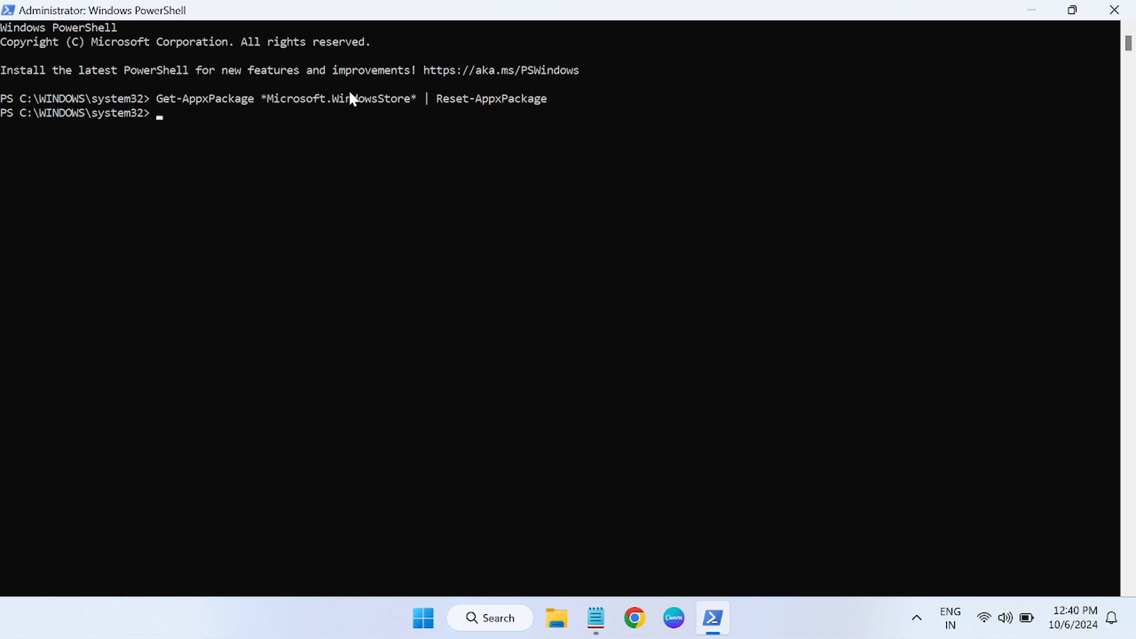
mouse_move(547, 534)
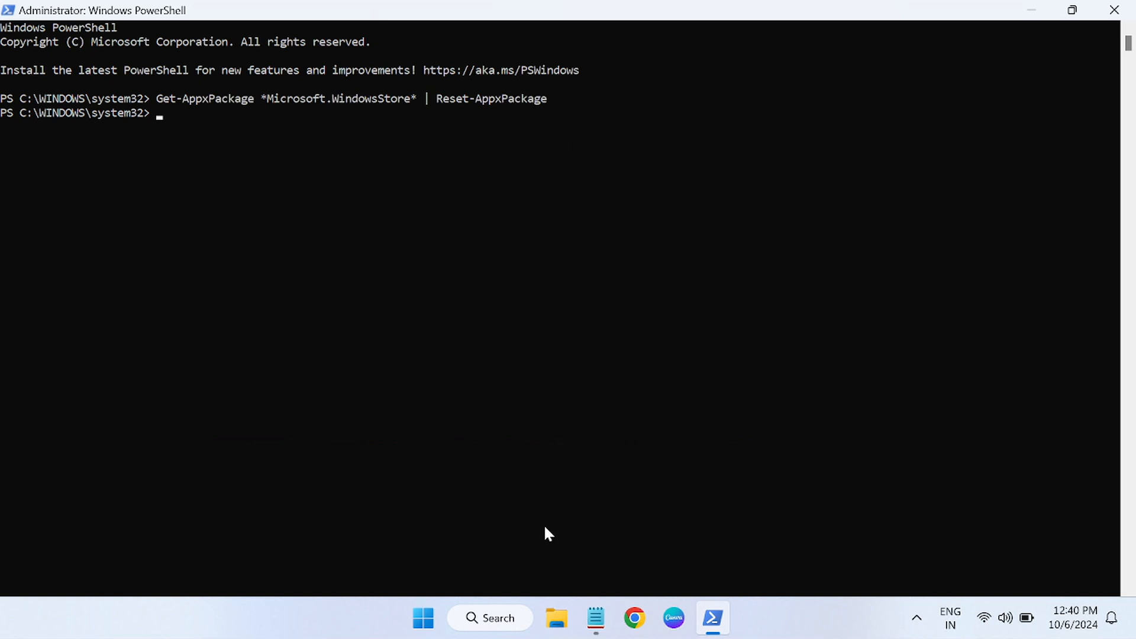
View Start's power options, then bring the Notepad repair notes back in front.
click(423, 618)
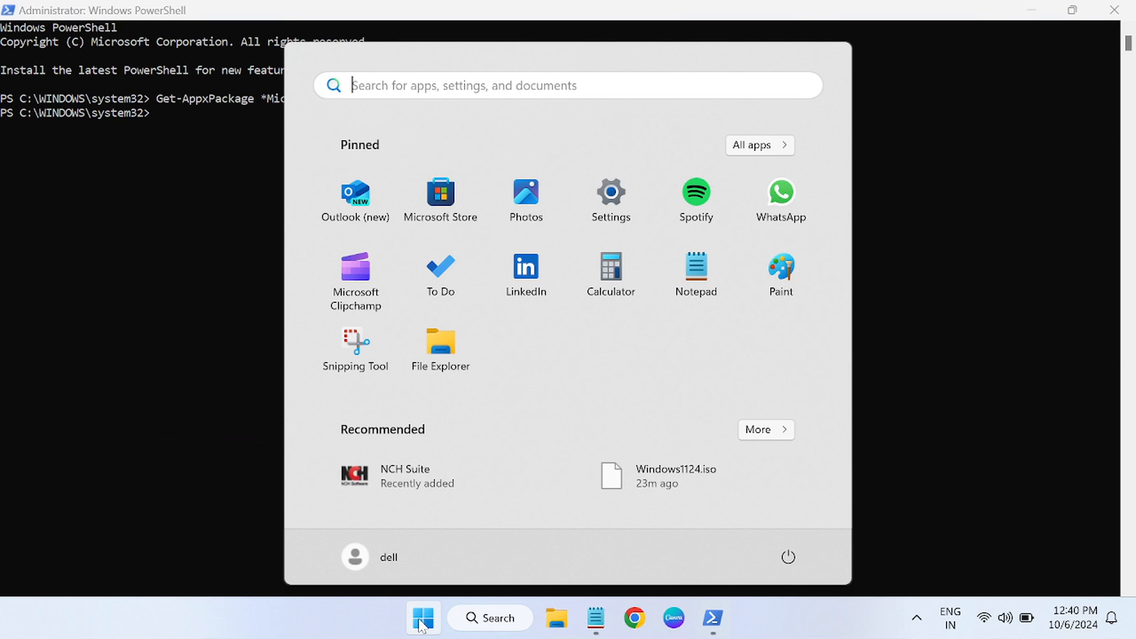
click(788, 557)
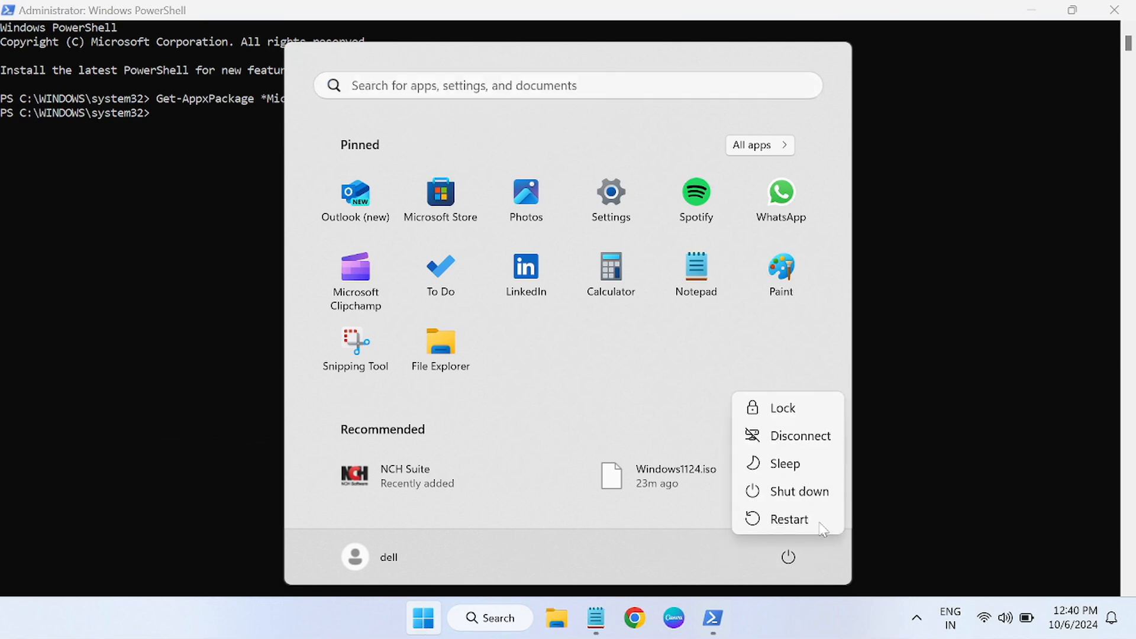
mouse_move(797, 491)
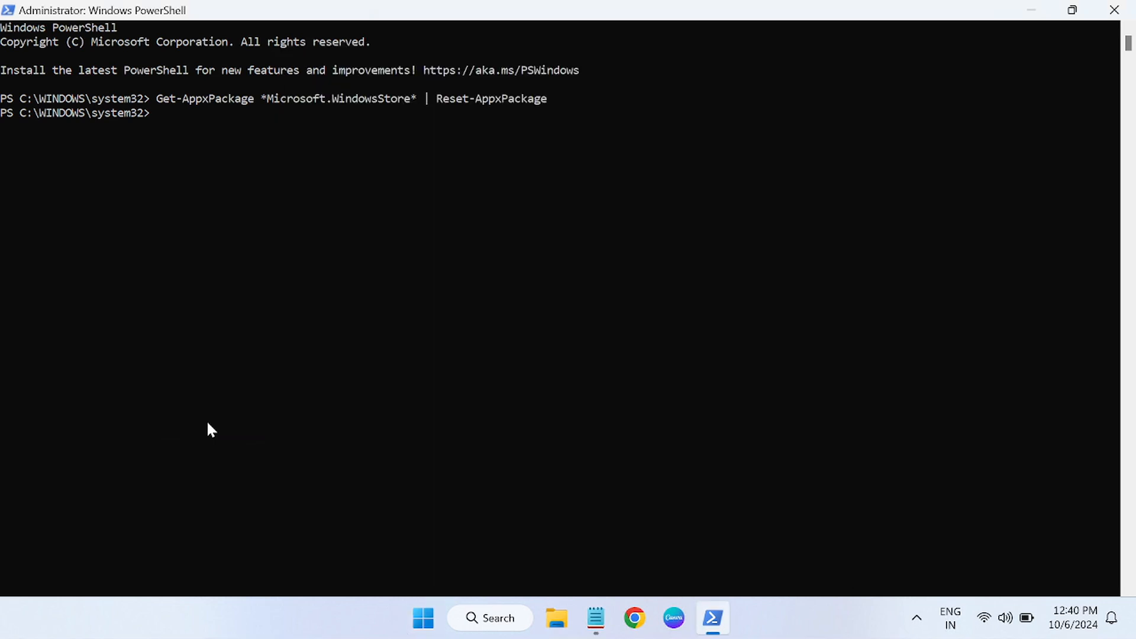
mouse_move(597, 511)
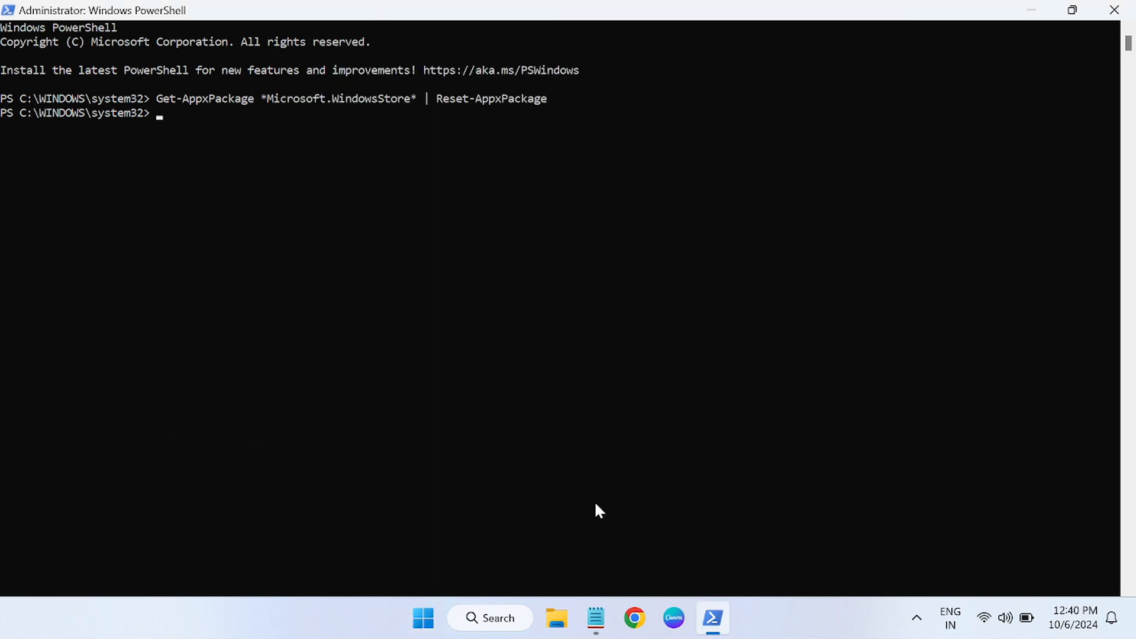
click(596, 618)
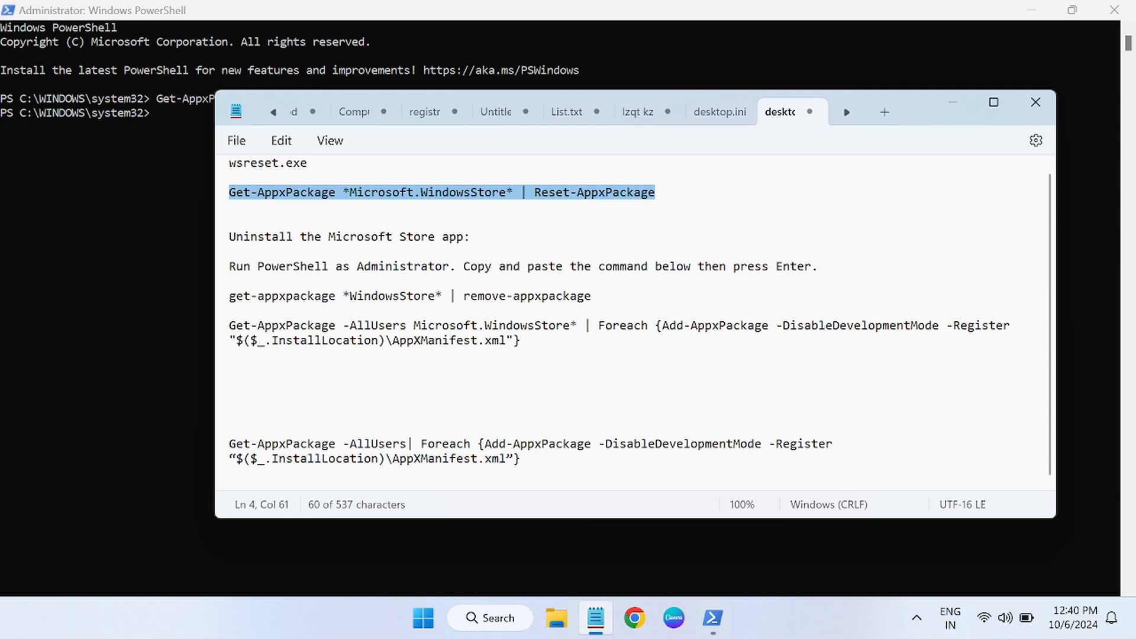
mouse_move(239, 306)
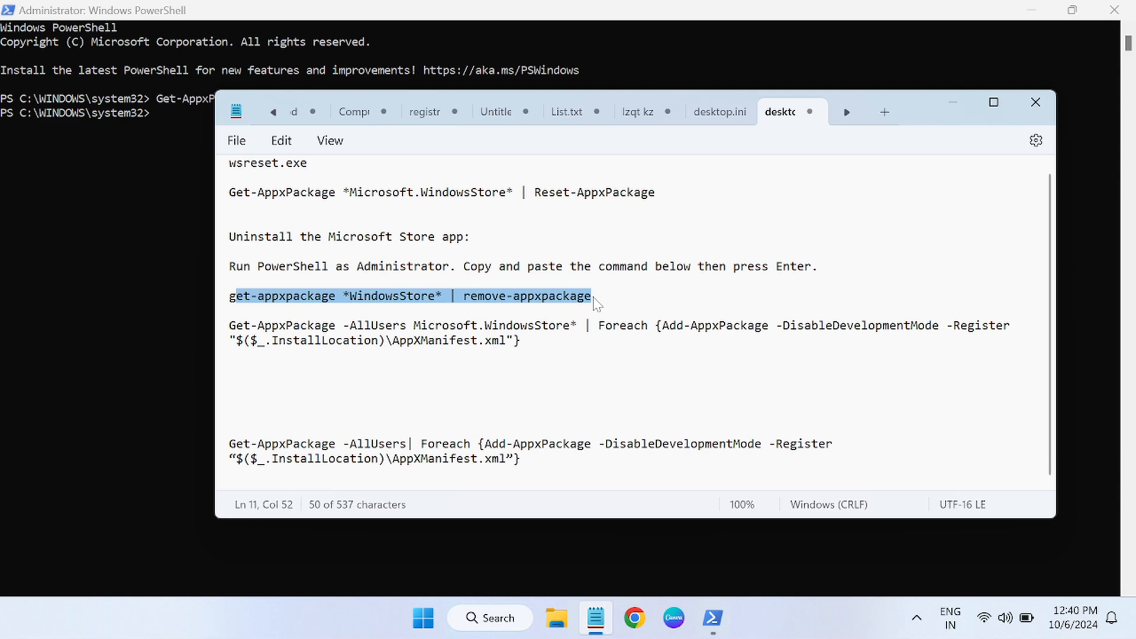
mouse_move(437, 304)
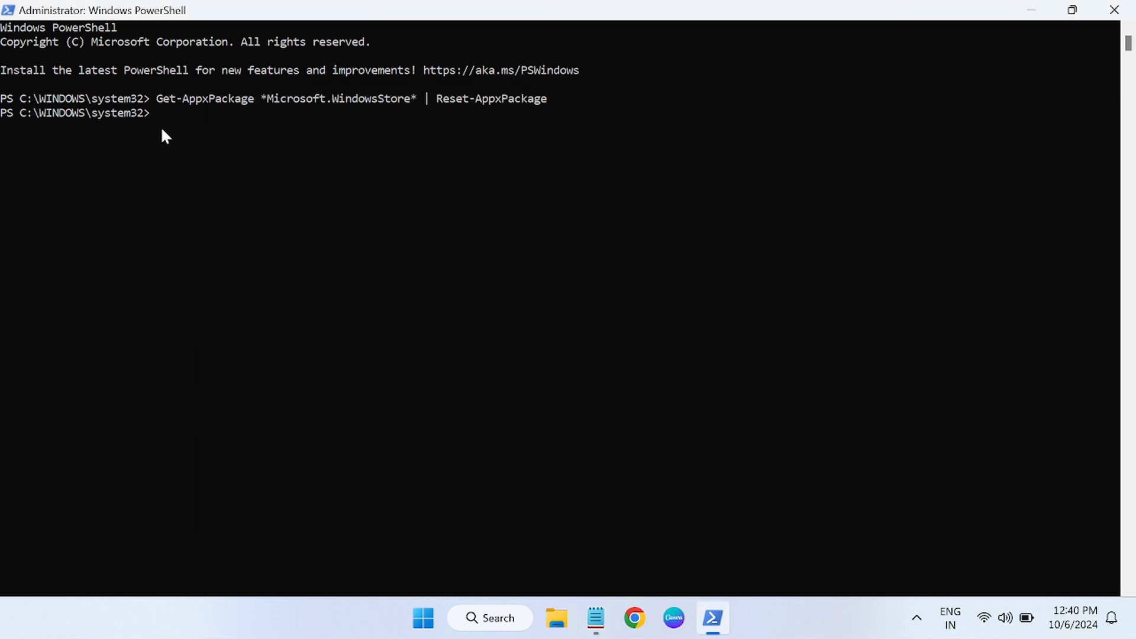
Run 'get-appxpackage *WindowsStore* | remove-appxpackage' and search 'store' to confirm Store is gone.
key(Return)
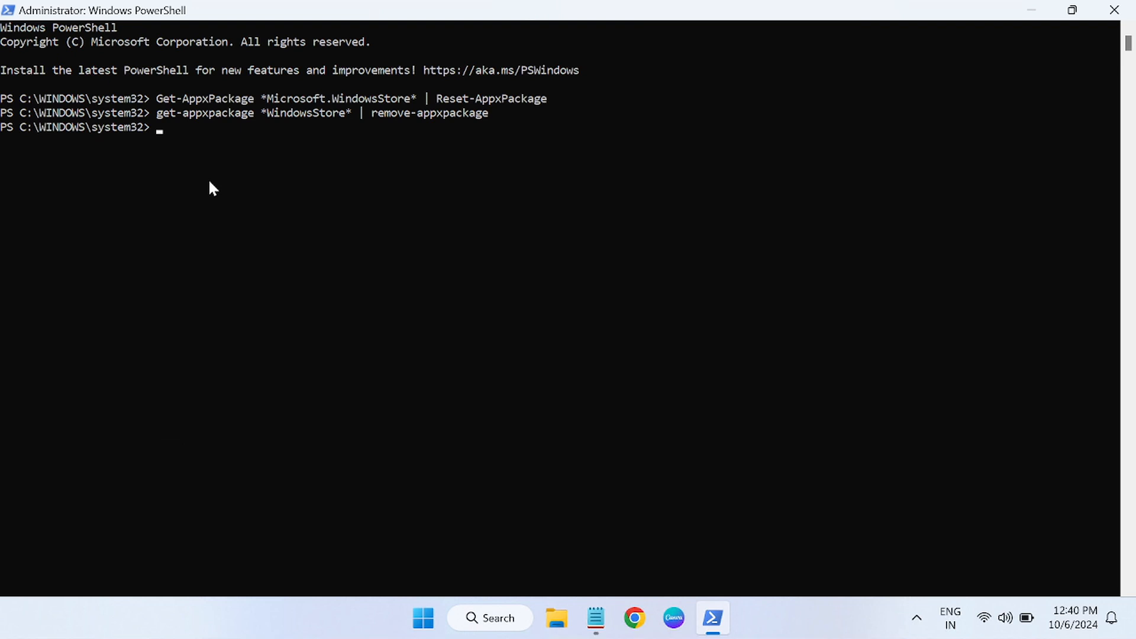
click(490, 617)
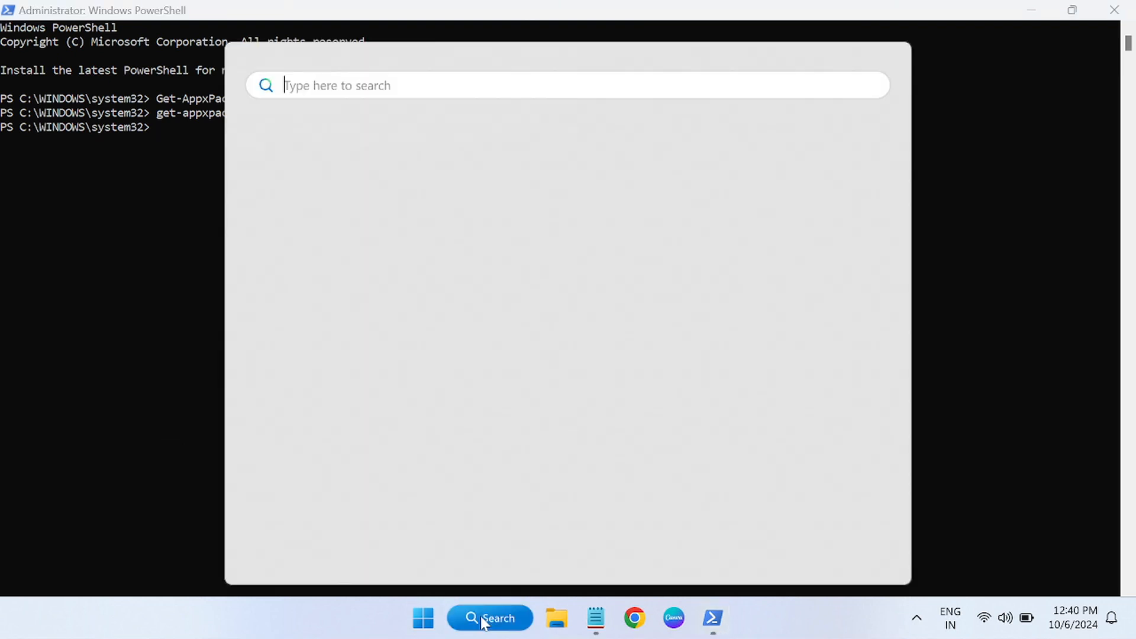
text(store)
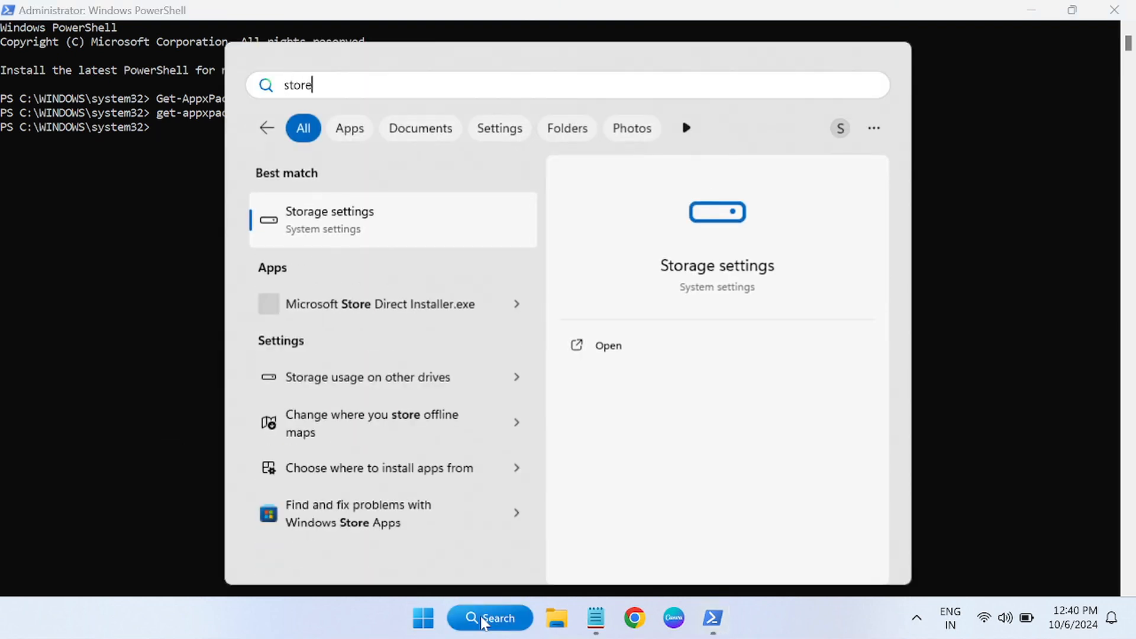
mouse_move(352, 498)
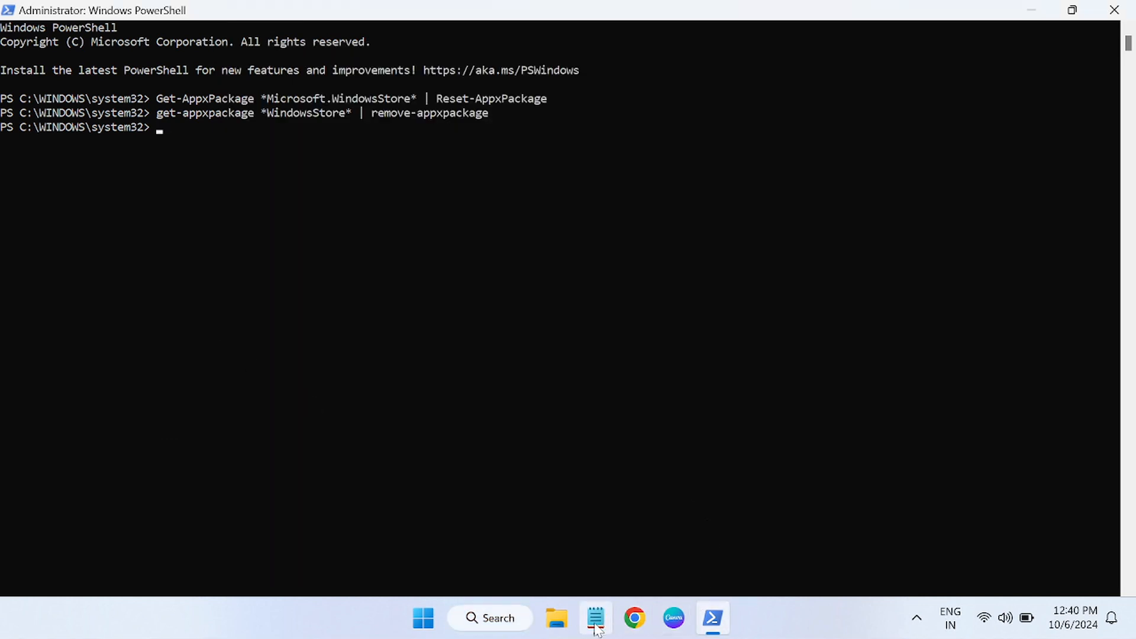
Run the Notepad command 'Get-AppxPackage -AllUsers Microsoft.WindowsStore* | Foreach {Add-AppxPackage ...}' in PowerShell.
click(594, 618)
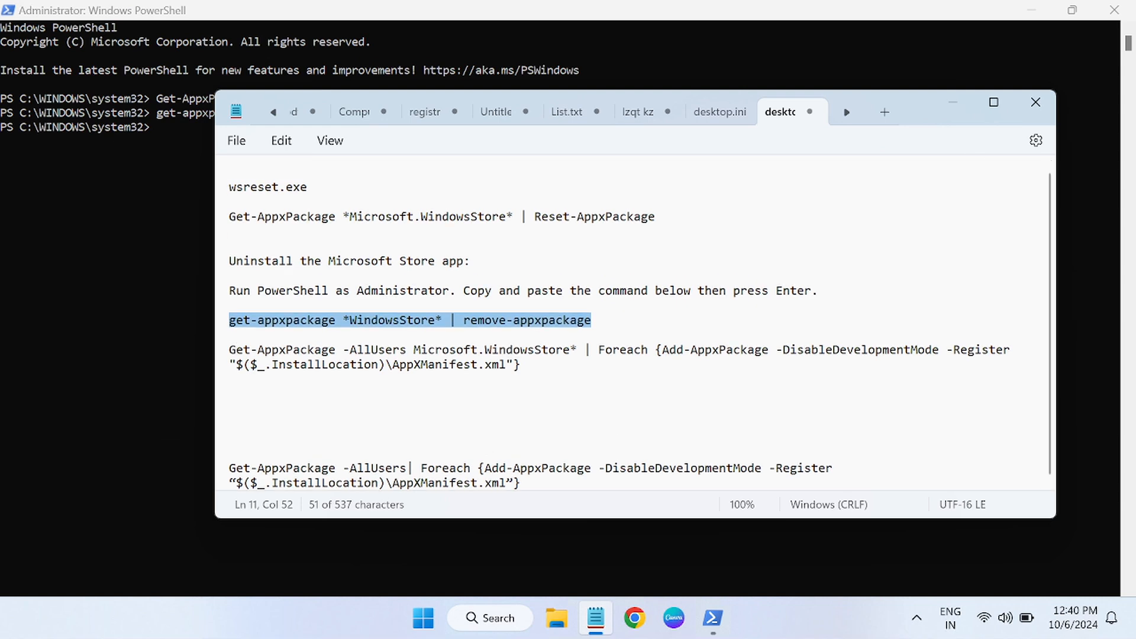
click(994, 103)
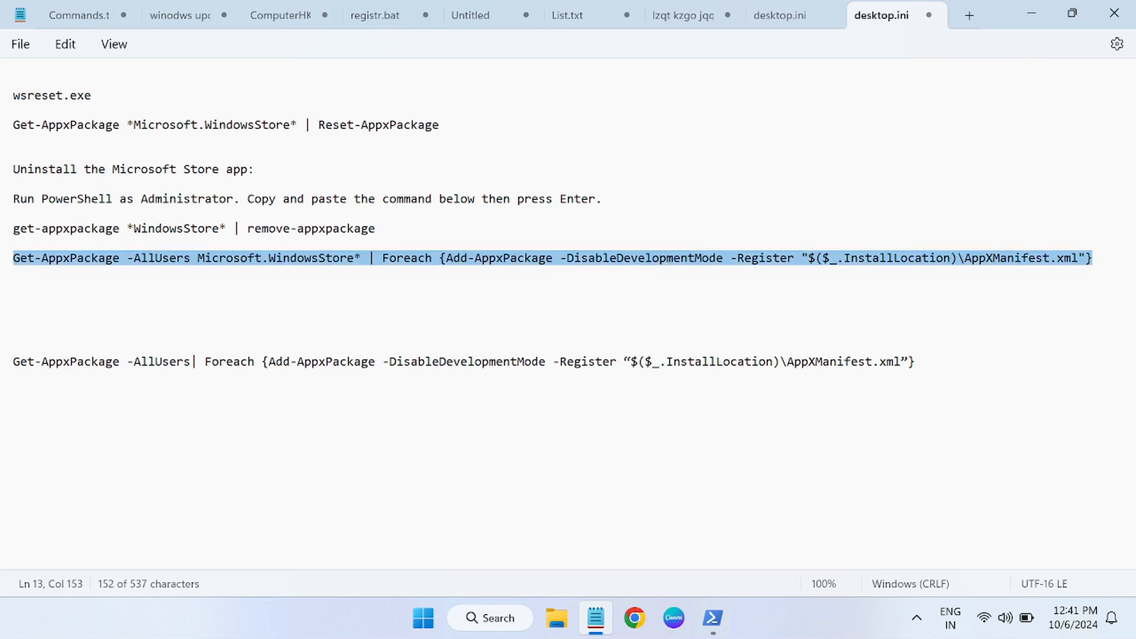
click(712, 618)
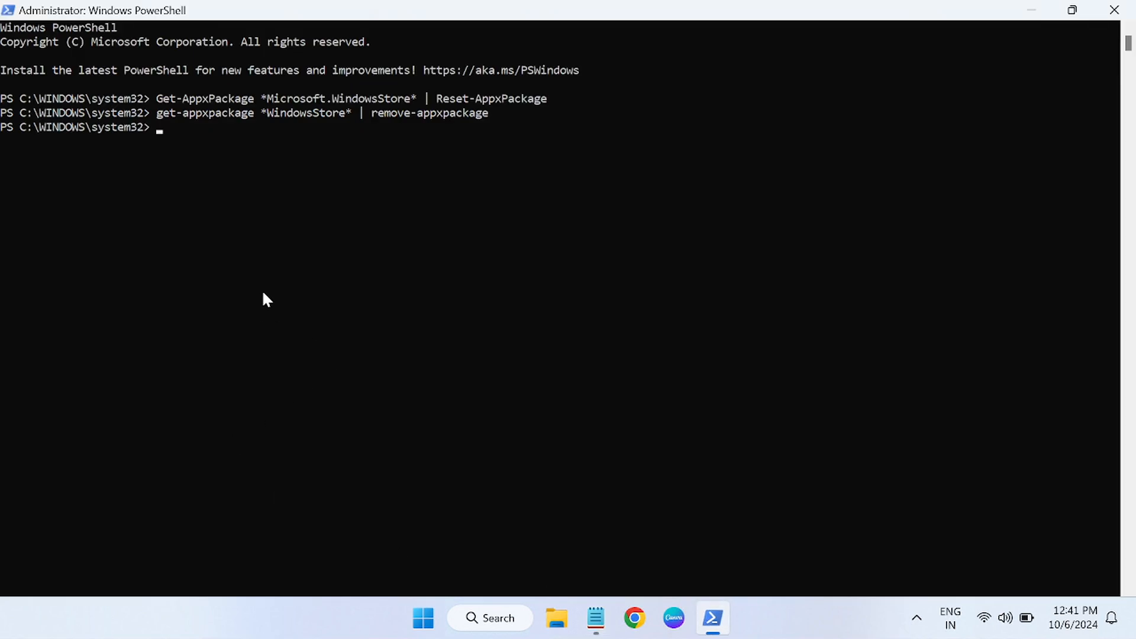
key(Return)
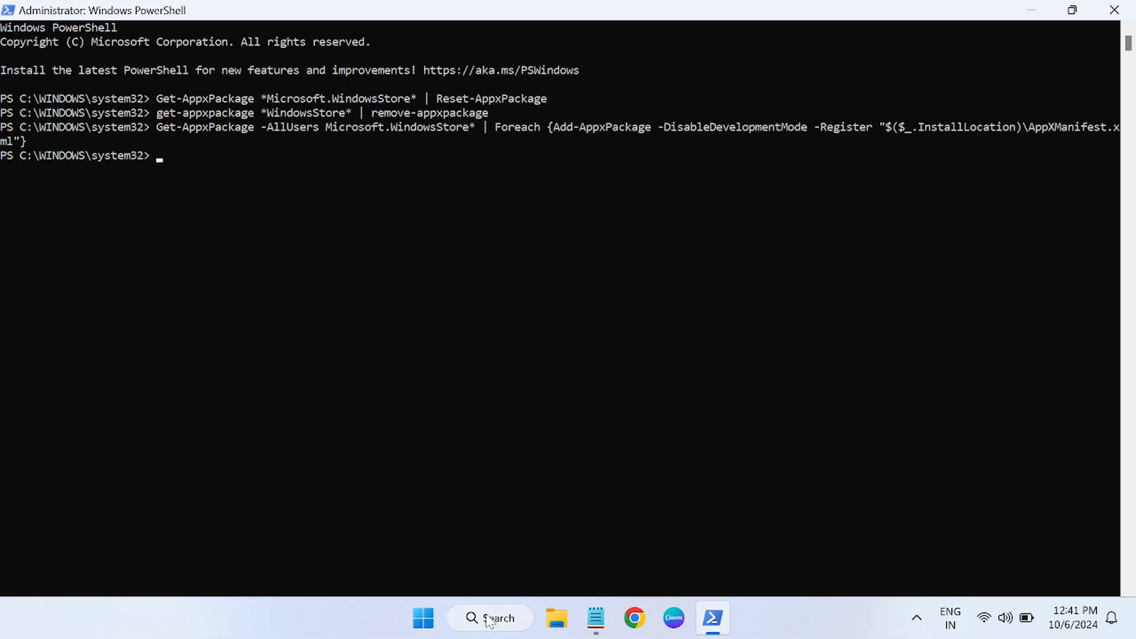
click(490, 618)
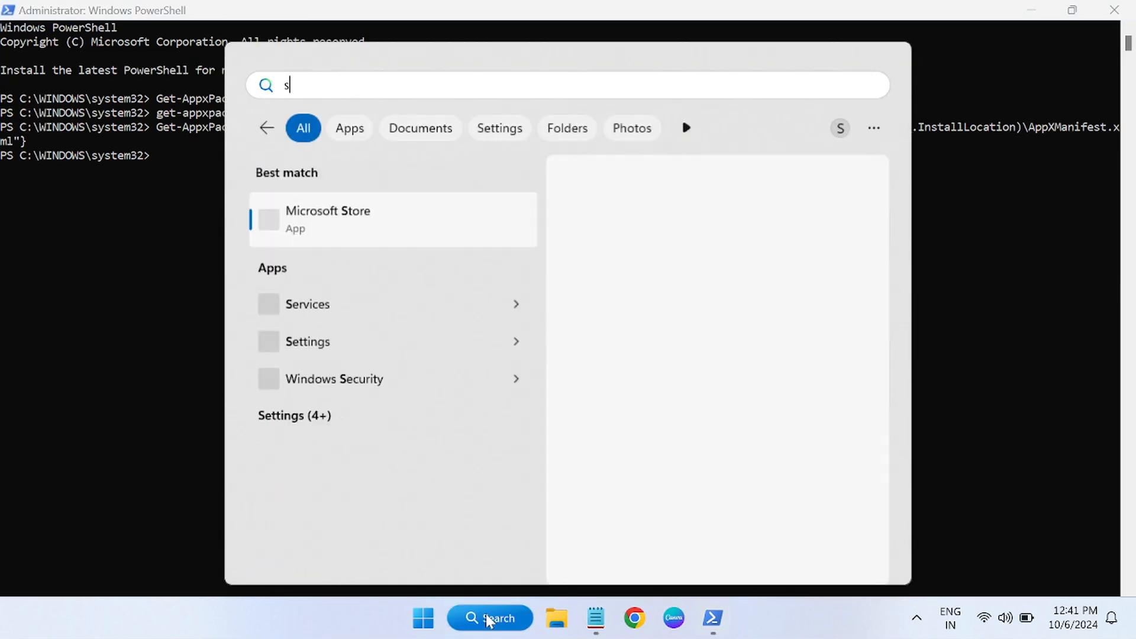
Launch Microsoft Store from search, confirm its Home page loads, and close it.
text(t)
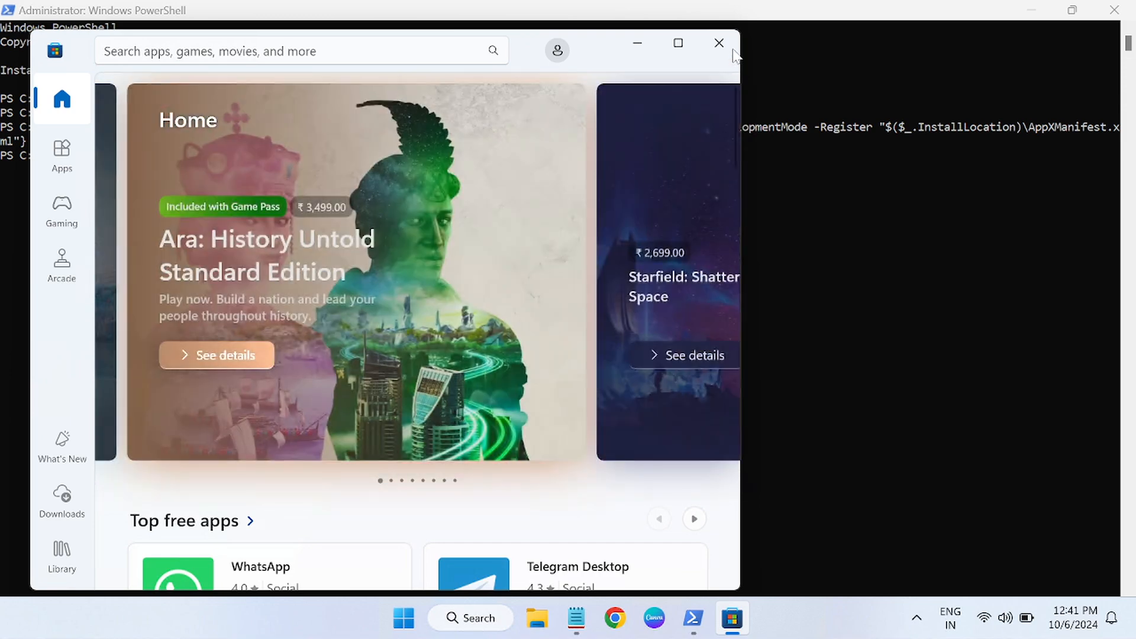
click(717, 42)
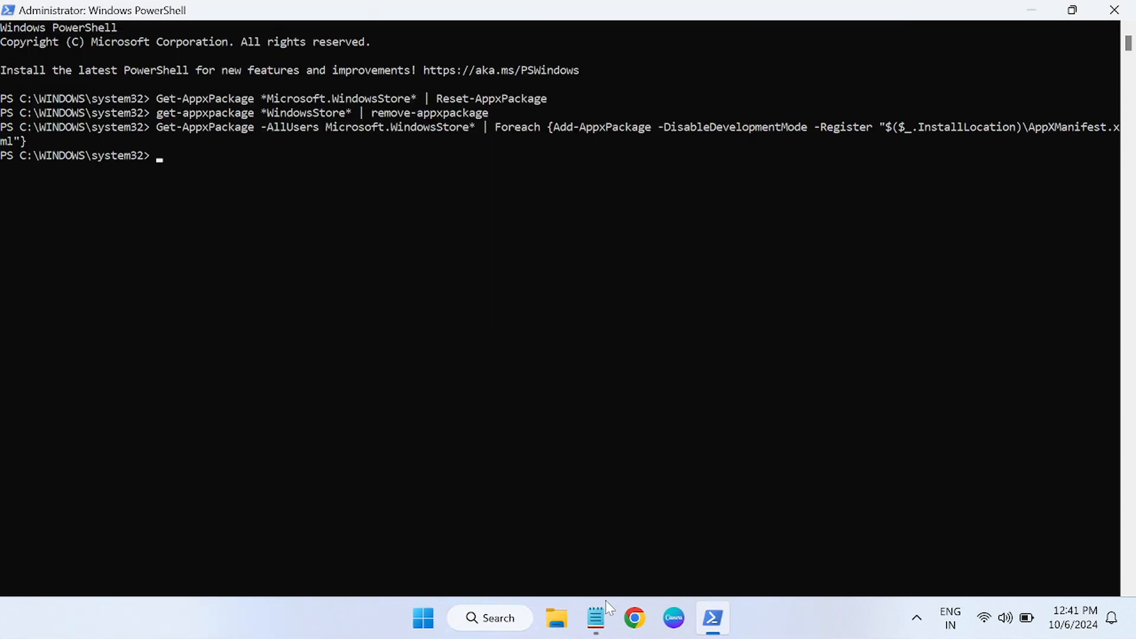
Run 'Get-AppxPackage -AllUsers | Foreach {Add-AppxPackage -DisableDevelopmentMode -Register ...}' from the notes in PowerShell.
click(594, 617)
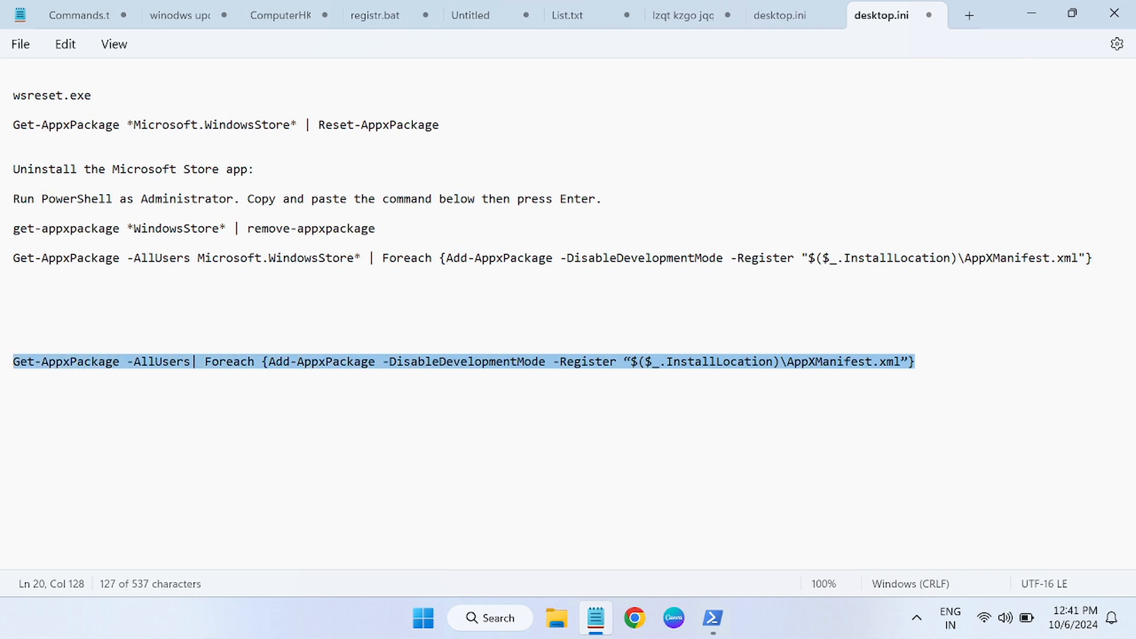
mouse_move(283, 374)
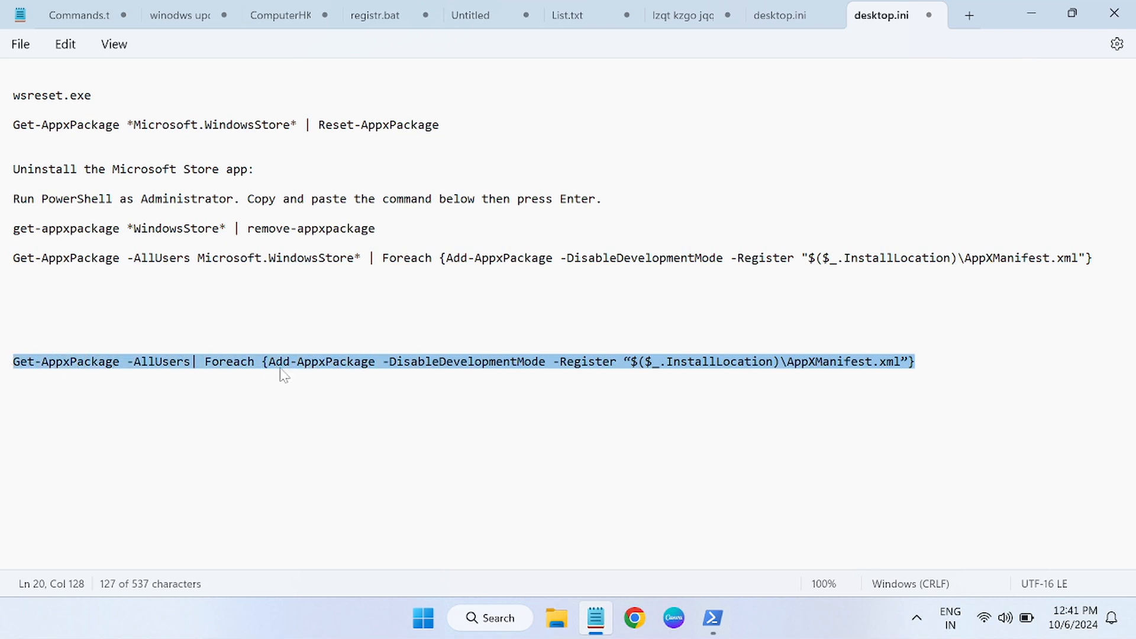
mouse_move(542, 371)
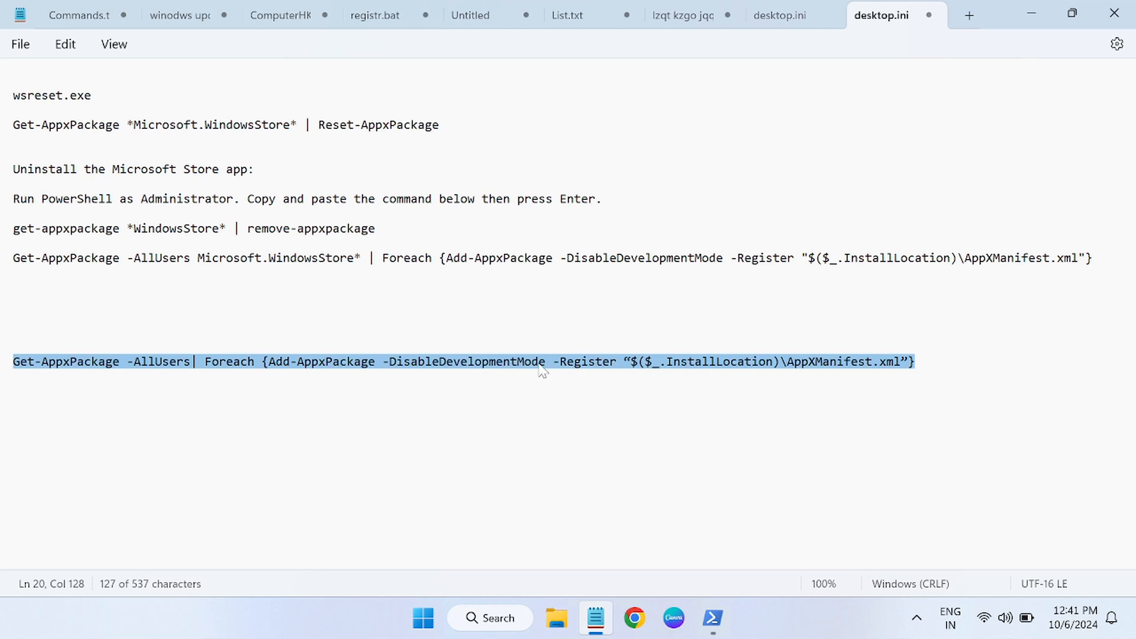
click(712, 618)
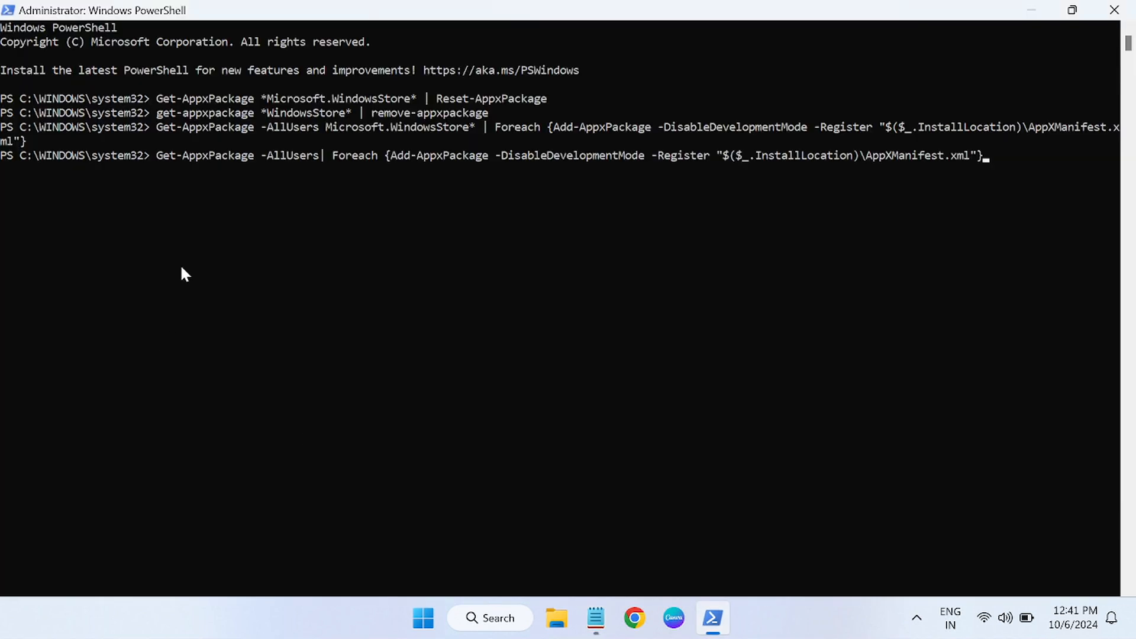
key(Return)
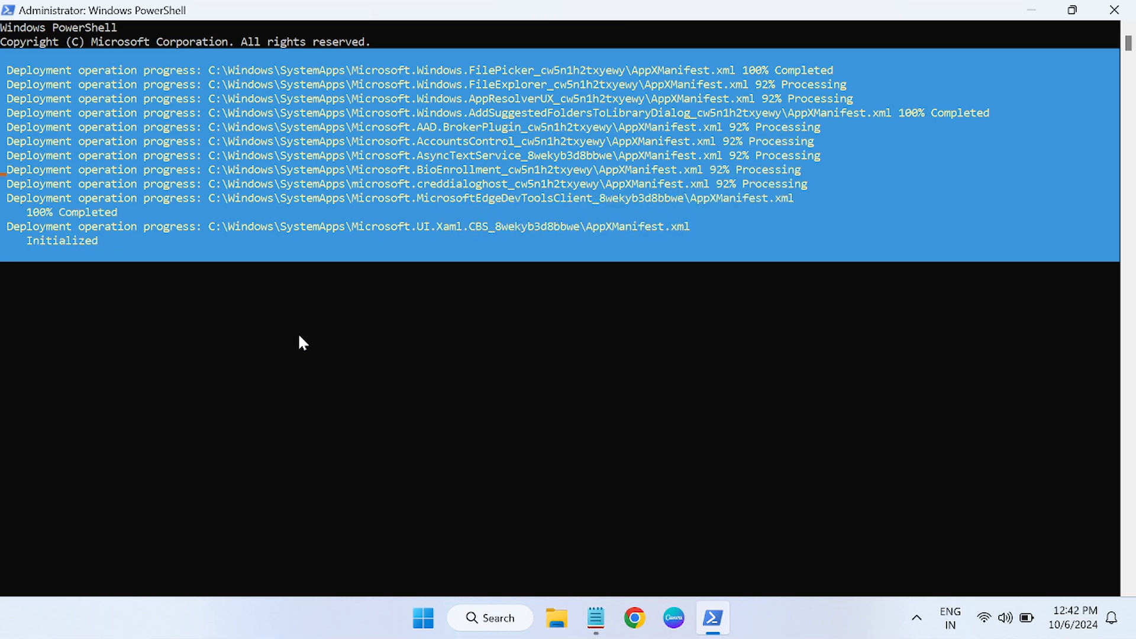
mouse_move(583, 472)
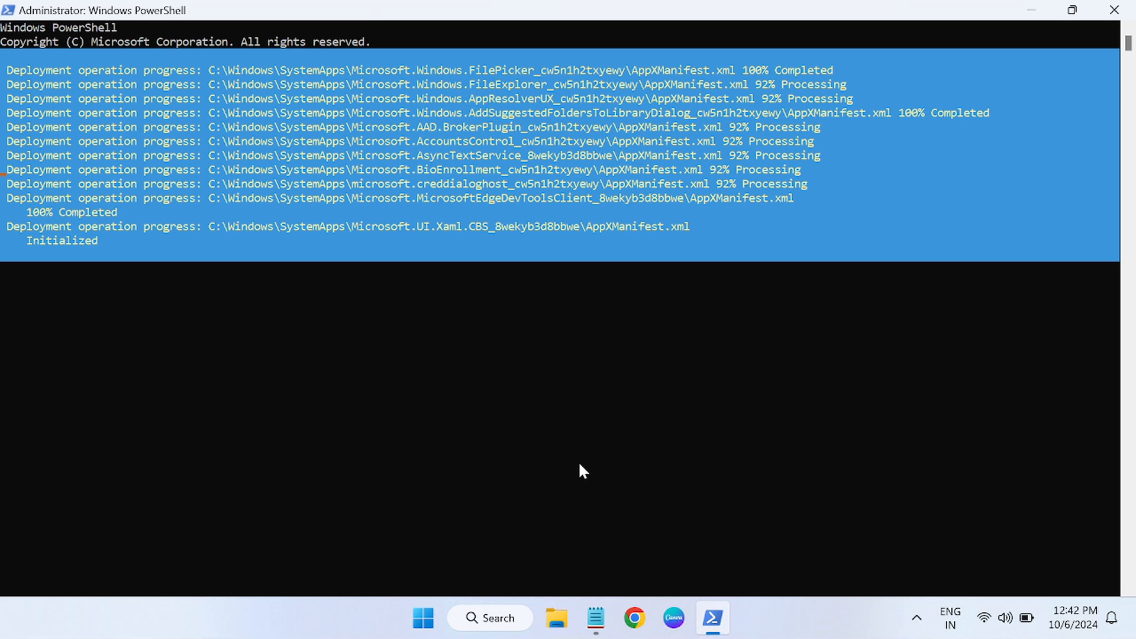
Check the command in Notepad, then watch PowerShell's system app packages reach 100% completed.
click(596, 617)
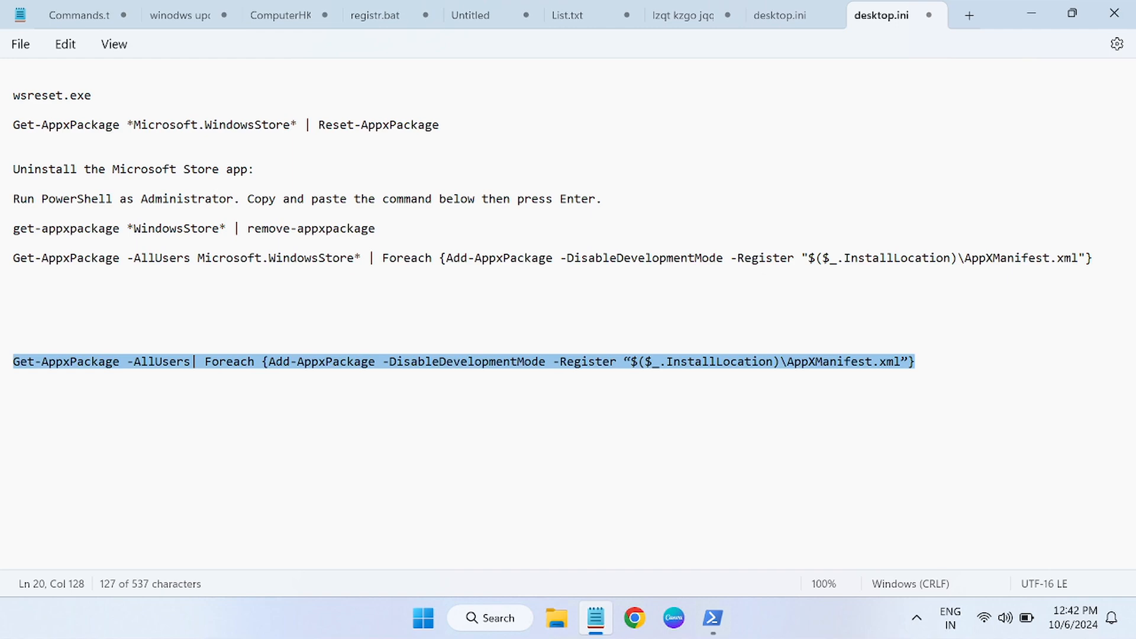
mouse_move(6, 371)
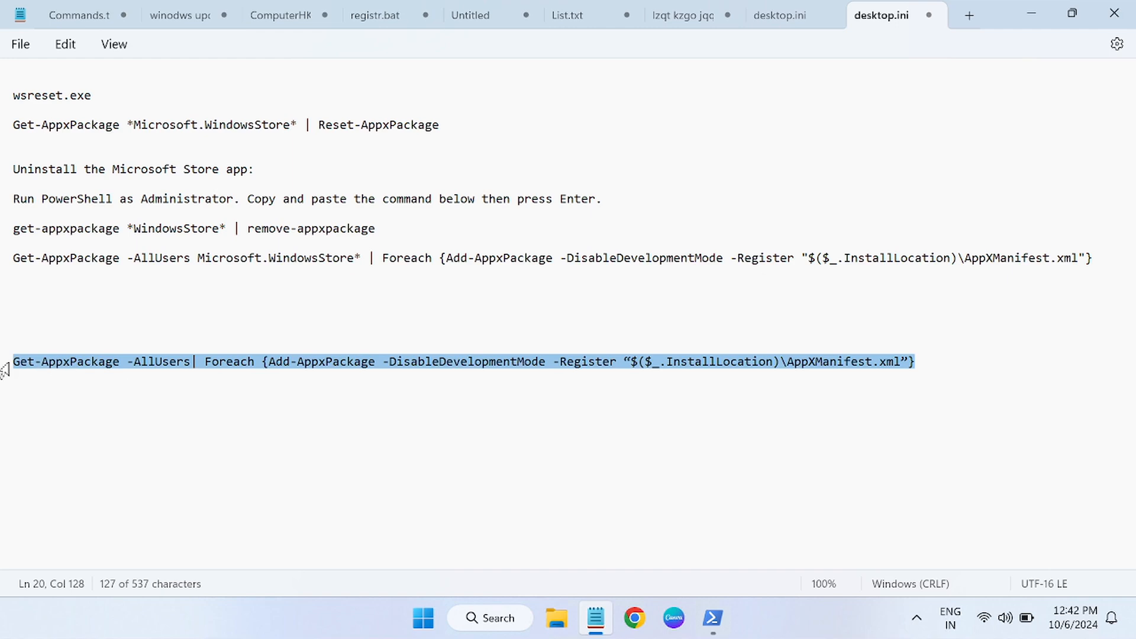
click(711, 618)
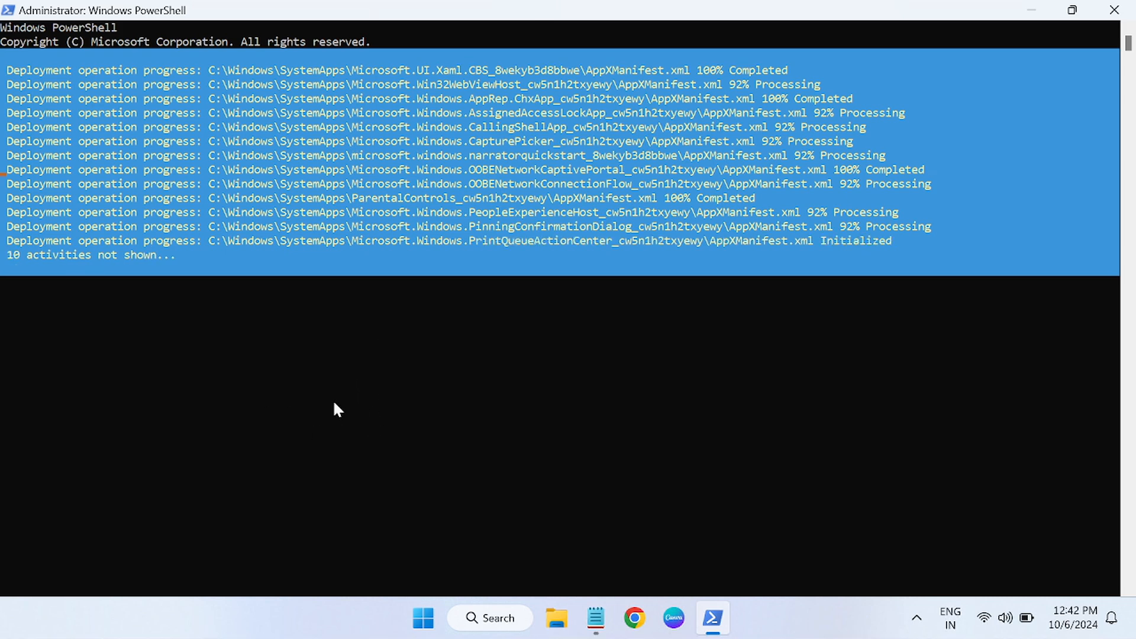
mouse_move(423, 617)
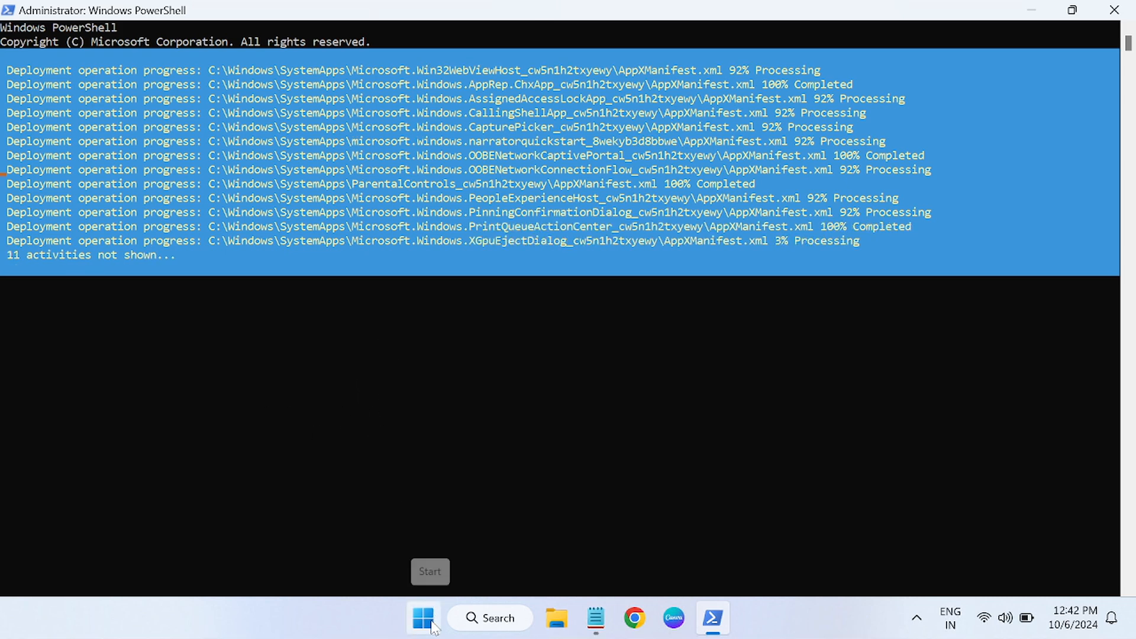